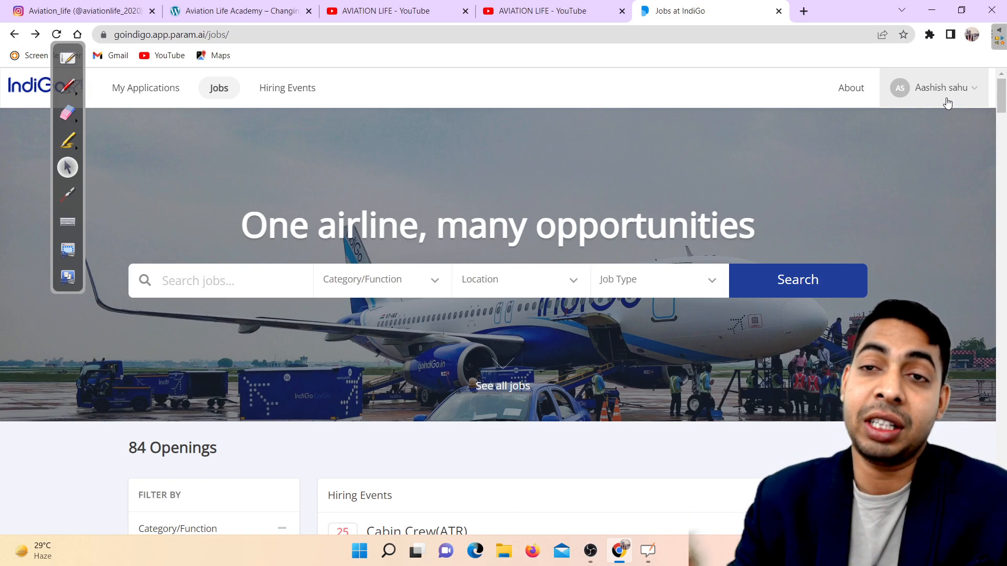
Step: Search Google for 'indigo param' in a new tab and open the Jobs at IndiGo result
click(804, 11)
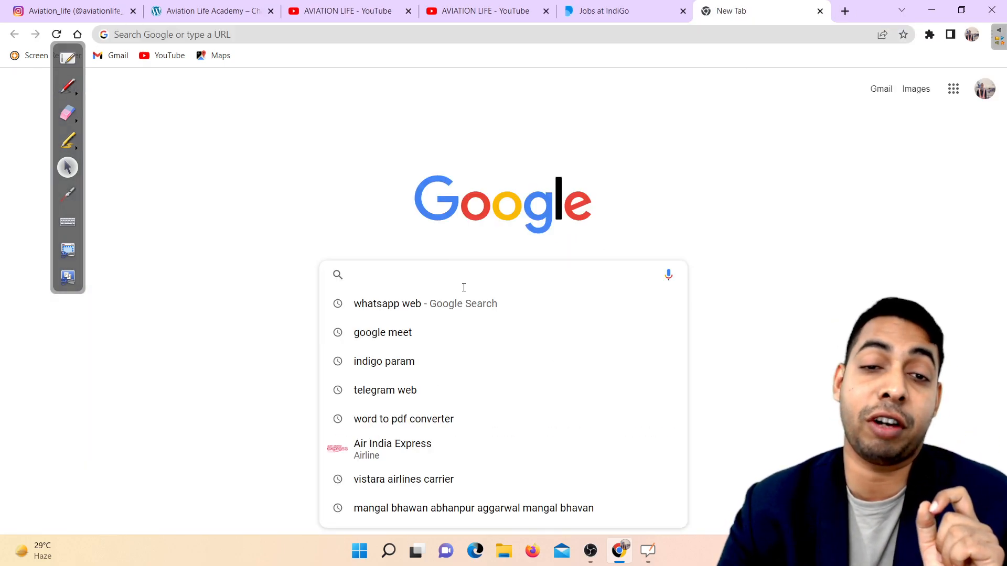
click(384, 360)
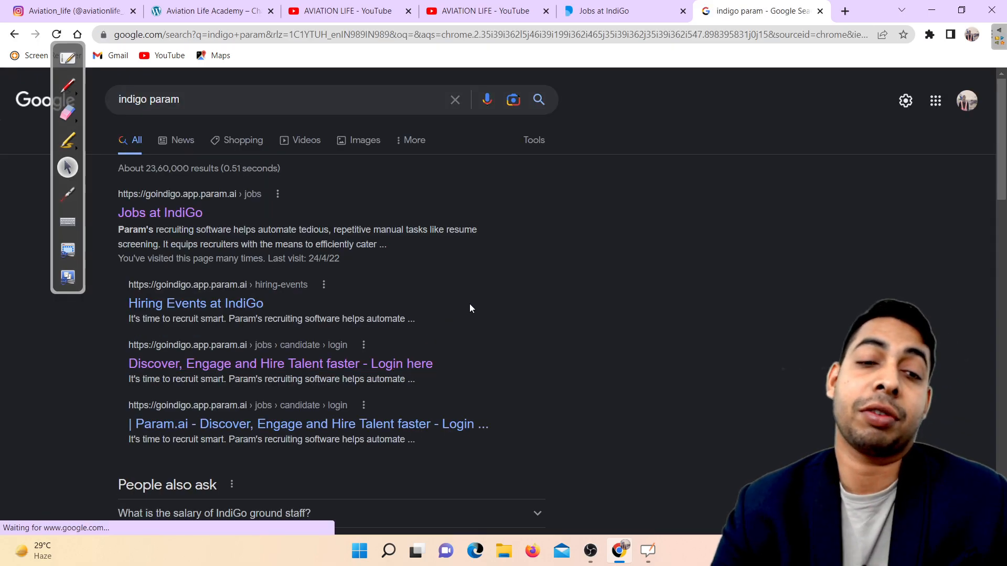
scroll(down, 3)
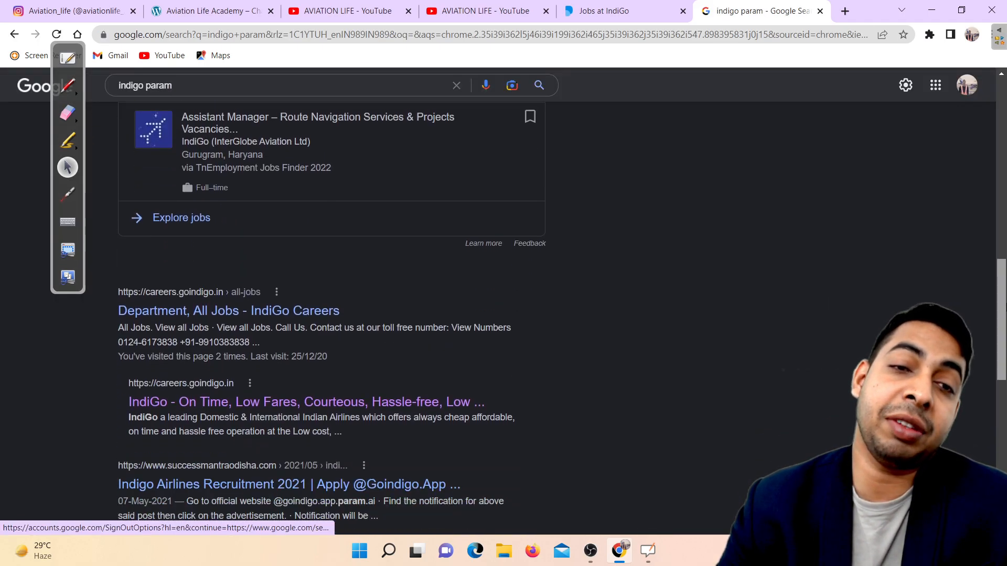
scroll(up, 3)
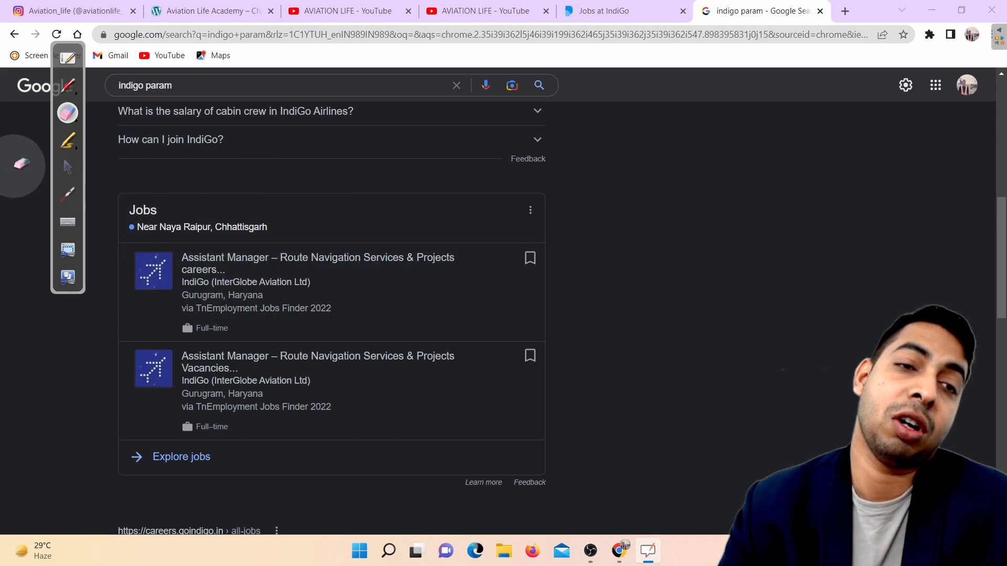
scroll(up, 3)
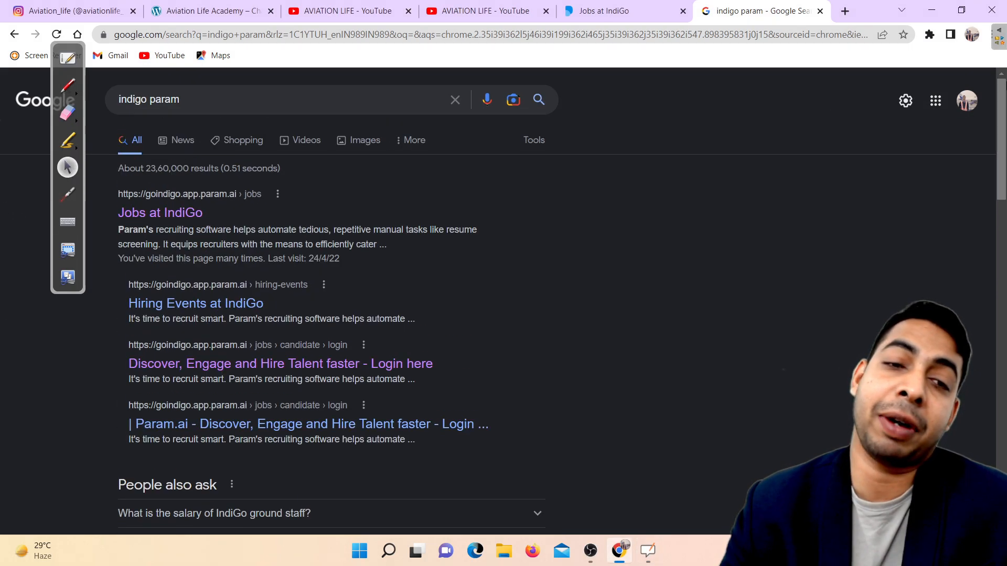
click(160, 213)
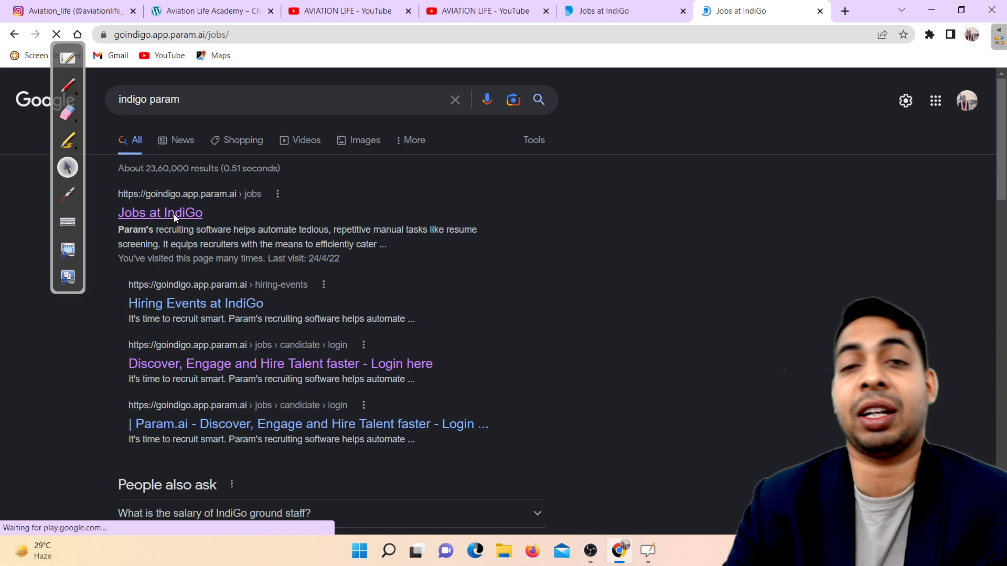
Step: Read the Chandigarh Officer/Executive - Security, Customer Service & Ramp posting's eligibility criteria
click(160, 213)
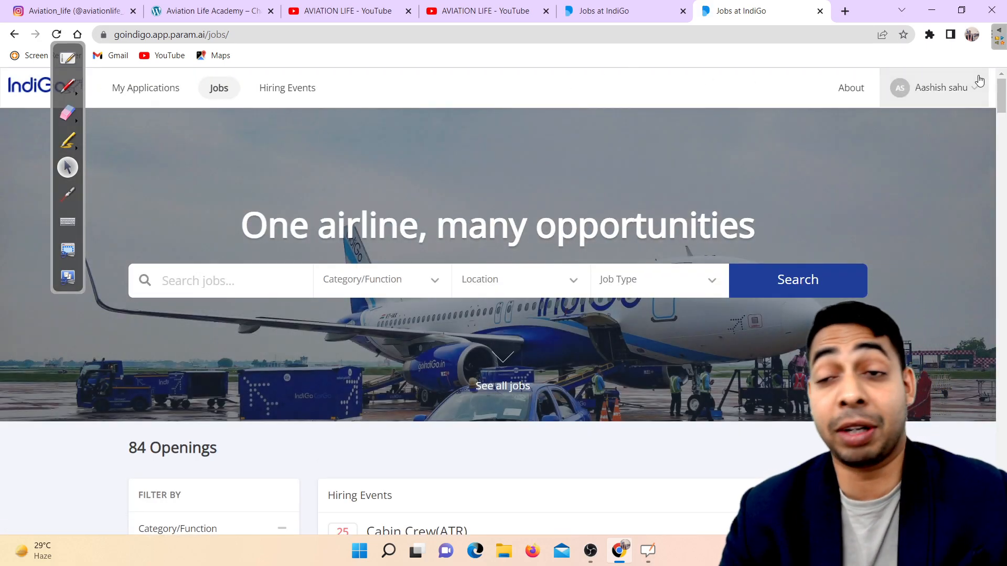
scroll(down, 3)
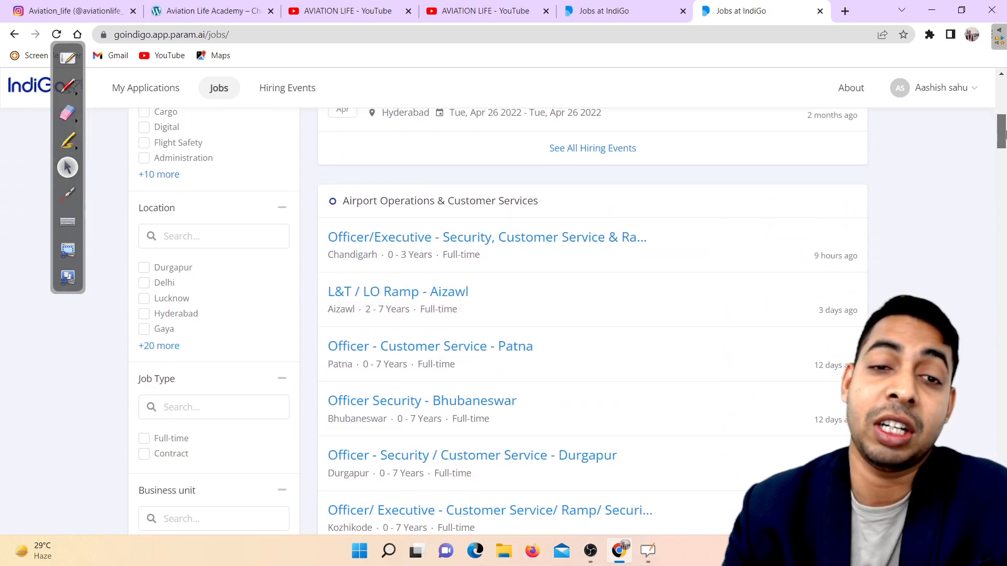
scroll(up, 3)
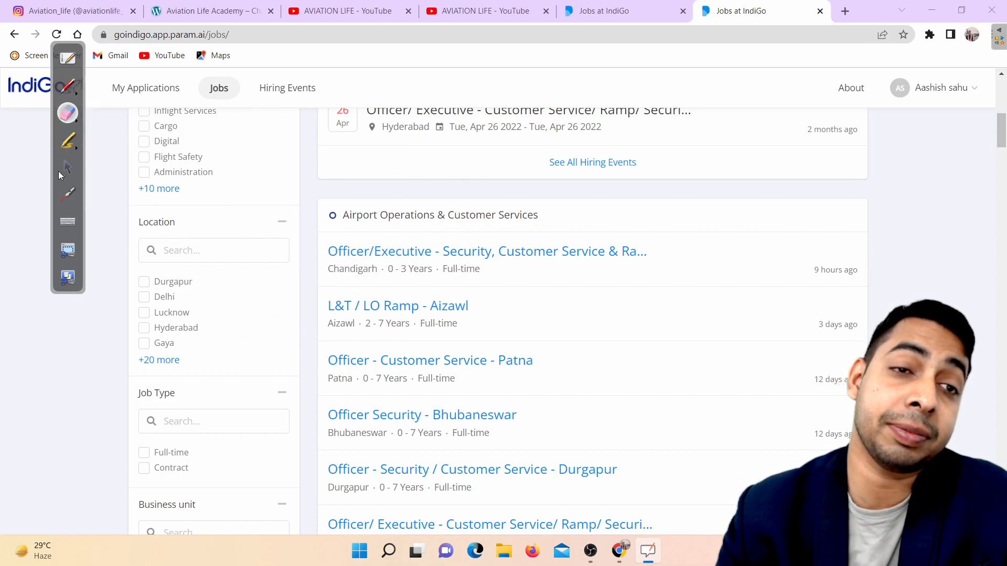
click(487, 251)
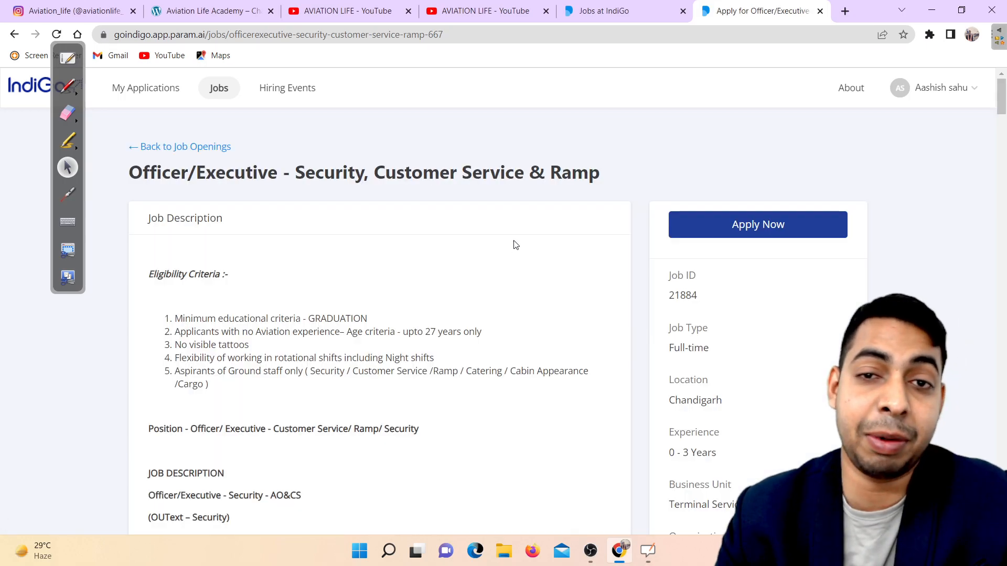
scroll(down, 3)
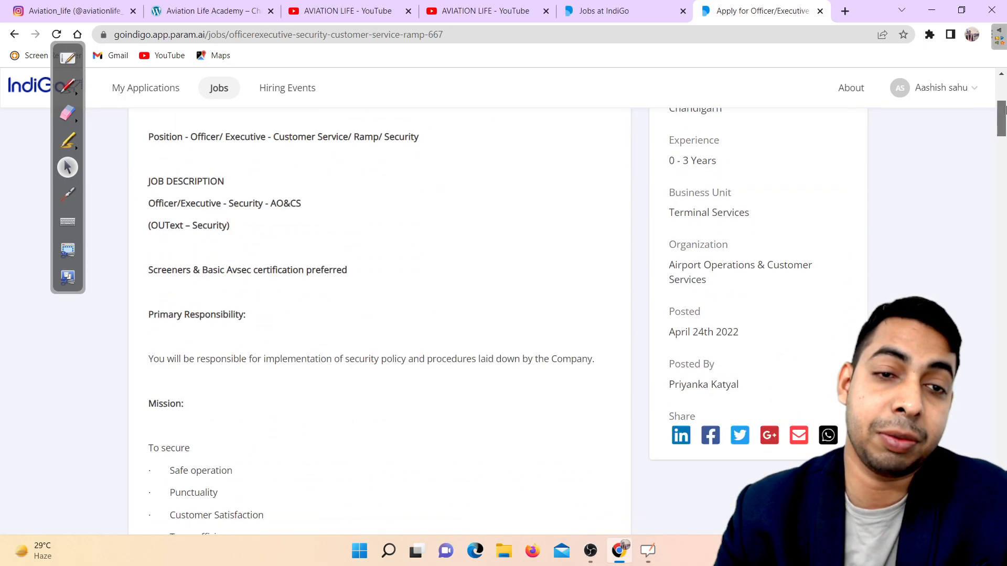
scroll(up, 3)
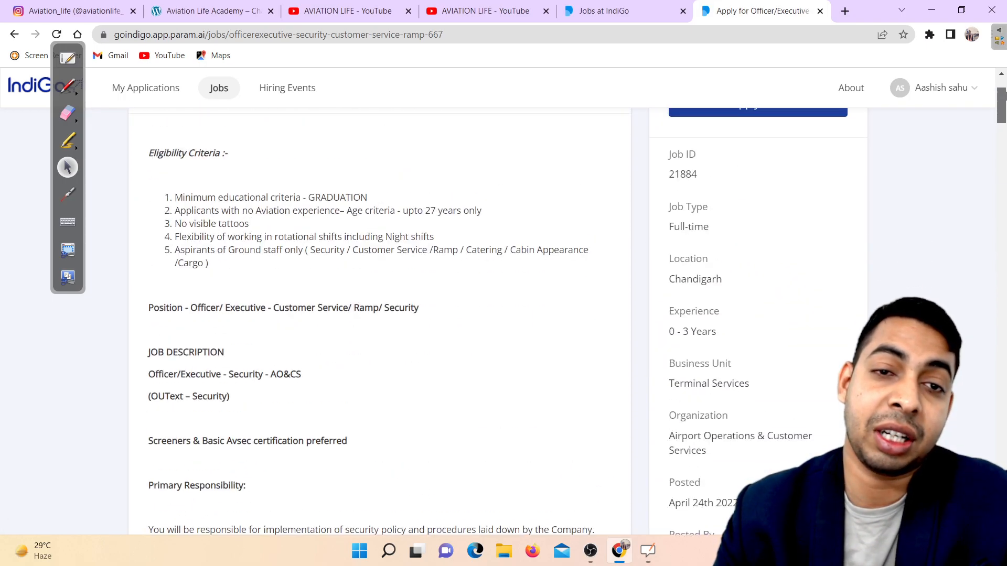
scroll(up, 3)
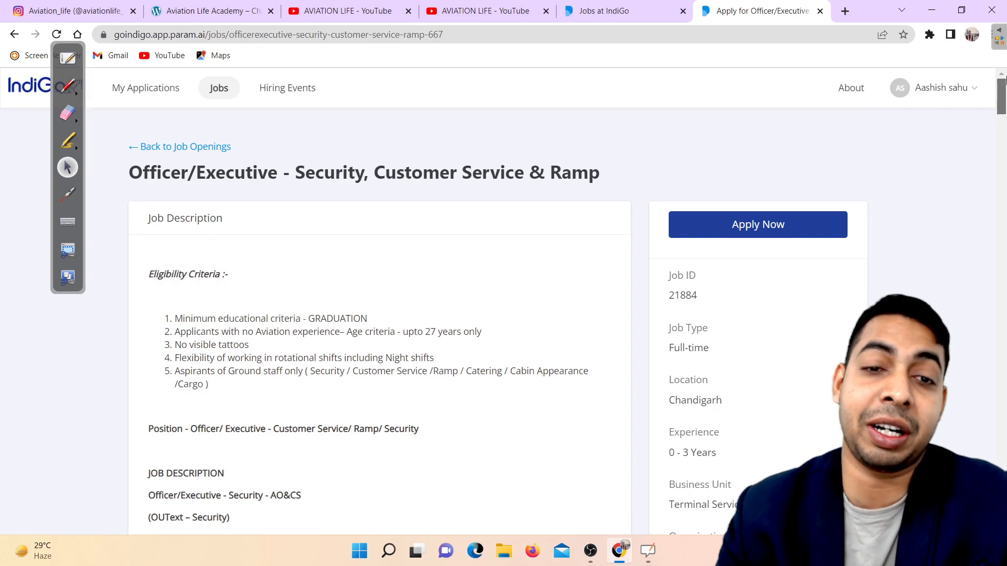
click(14, 34)
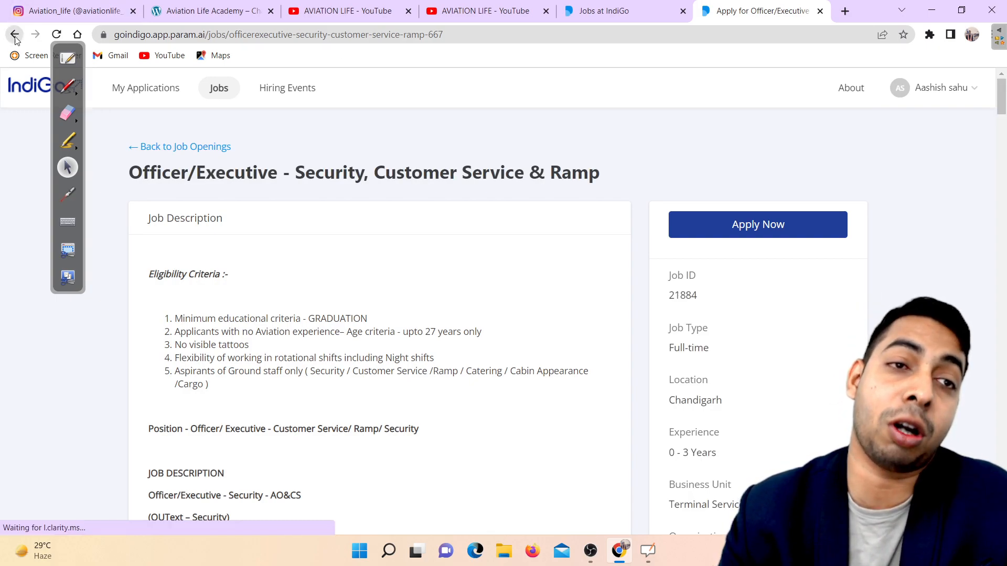
Step: Open Hiring Events and scroll through the Cabin Crew and Officer/Executive drives by city
click(286, 88)
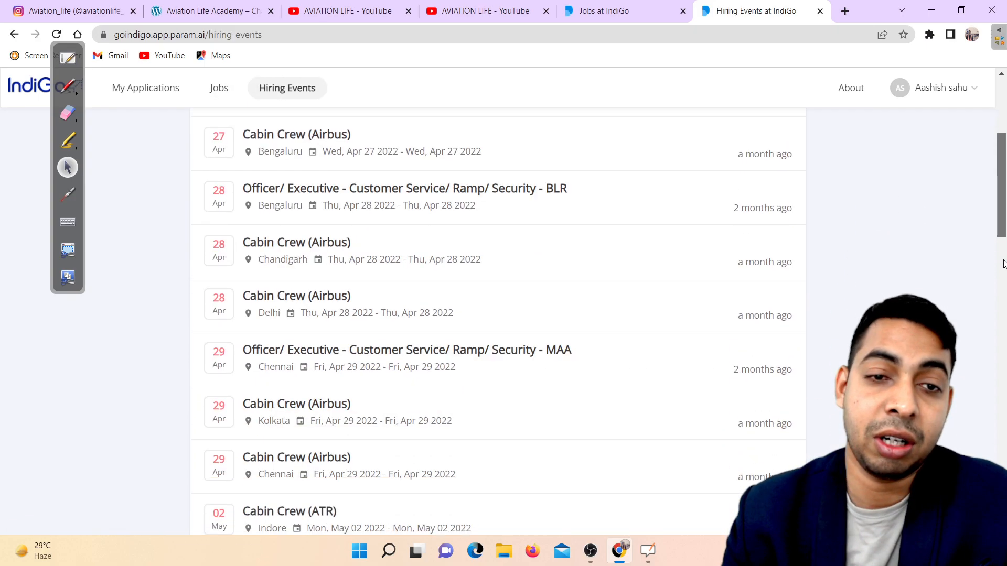
scroll(down, 3)
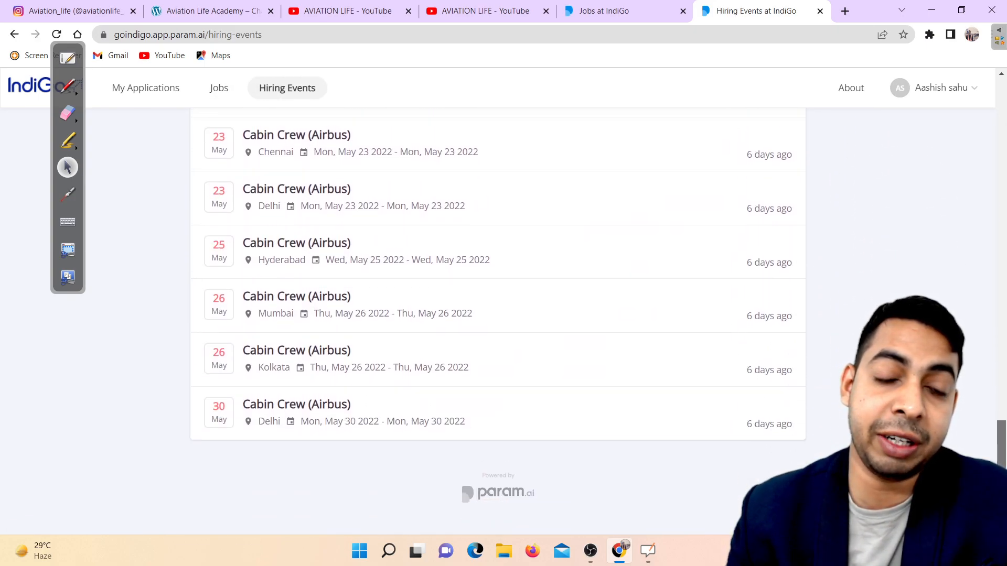
scroll(up, 3)
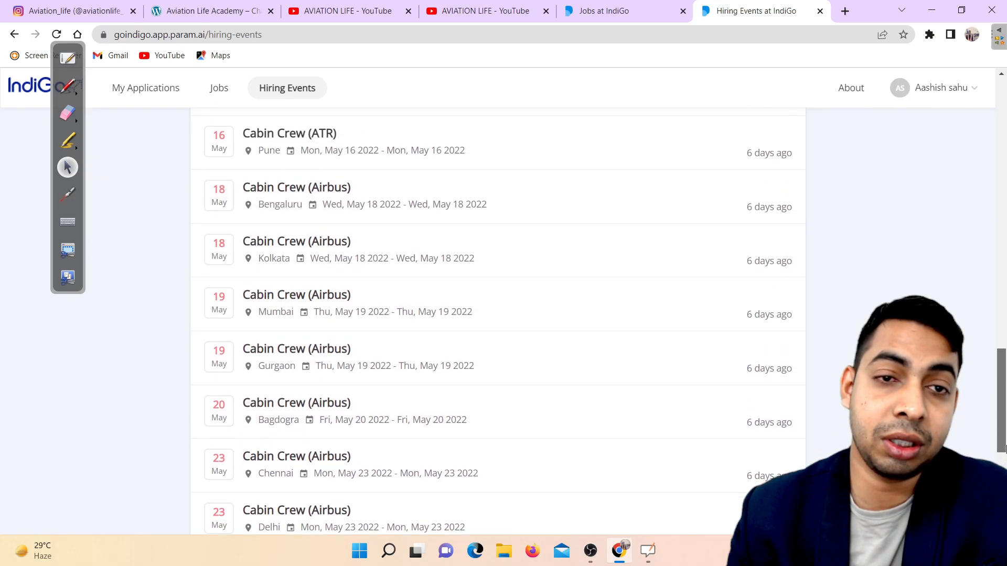
scroll(up, 3)
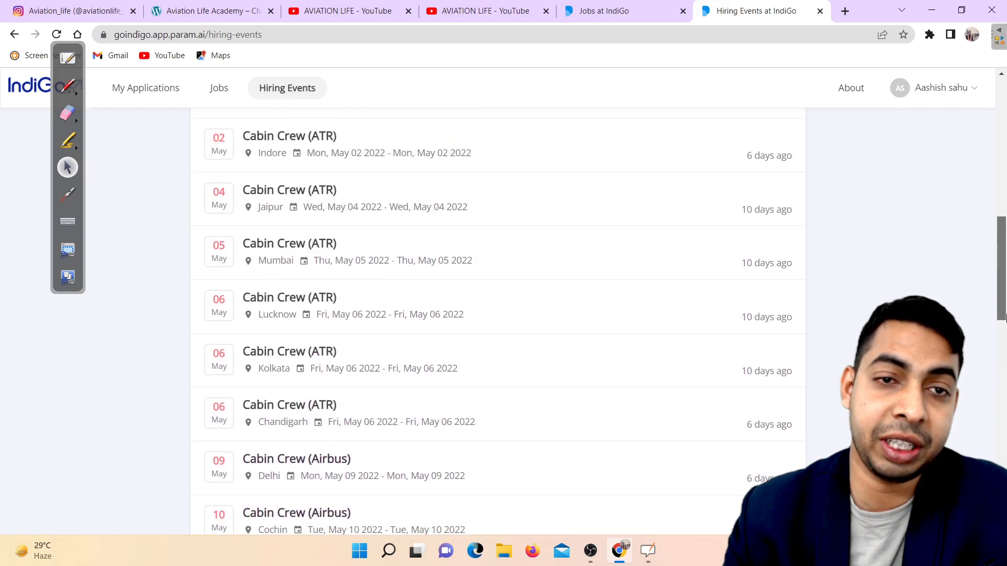
scroll(up, 3)
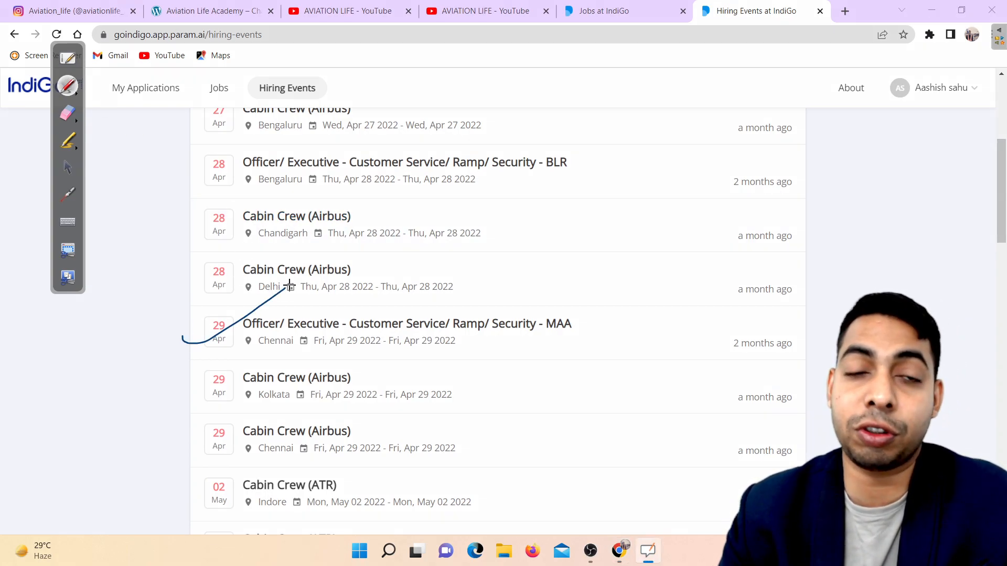
mouse_move(263, 368)
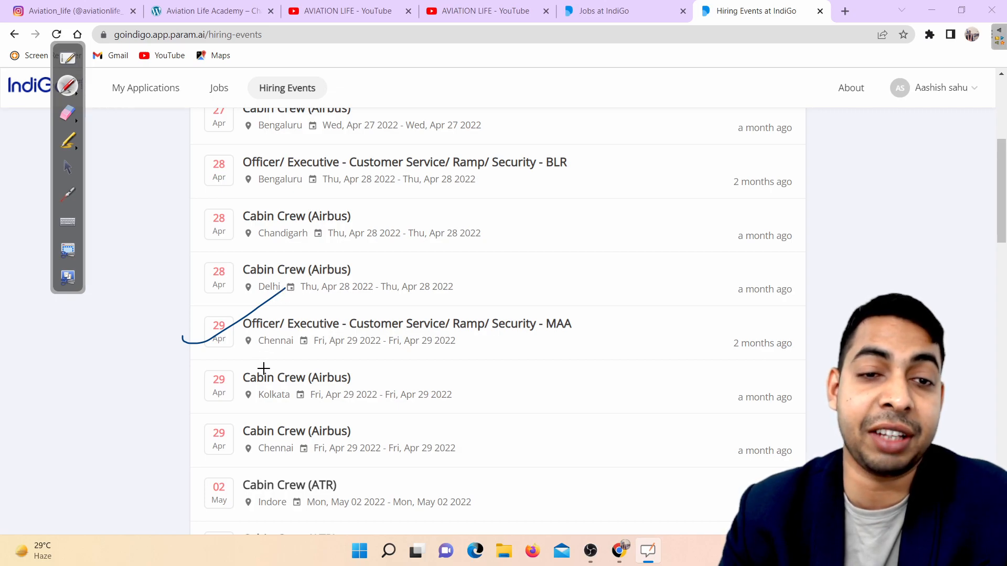
mouse_move(265, 374)
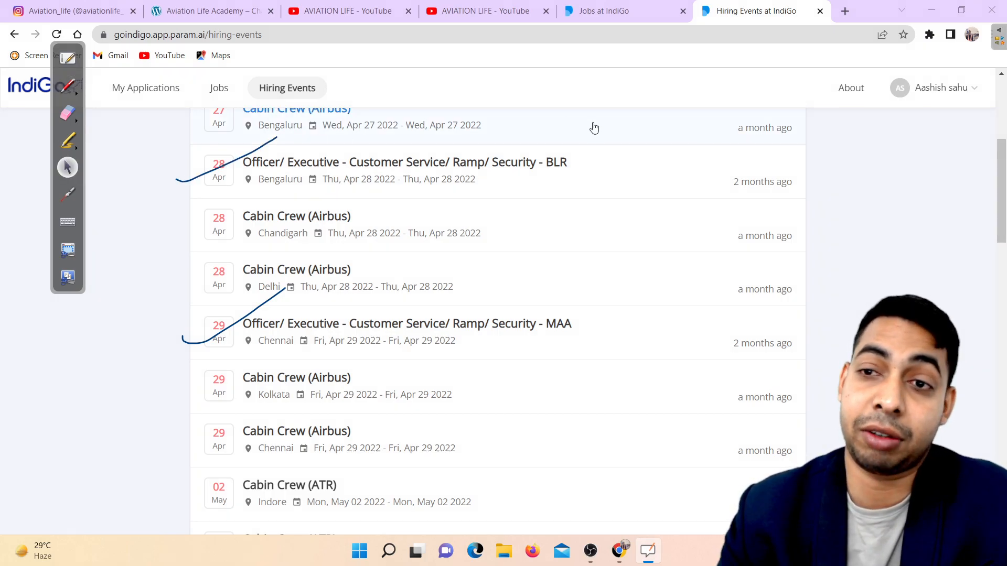
scroll(down, 3)
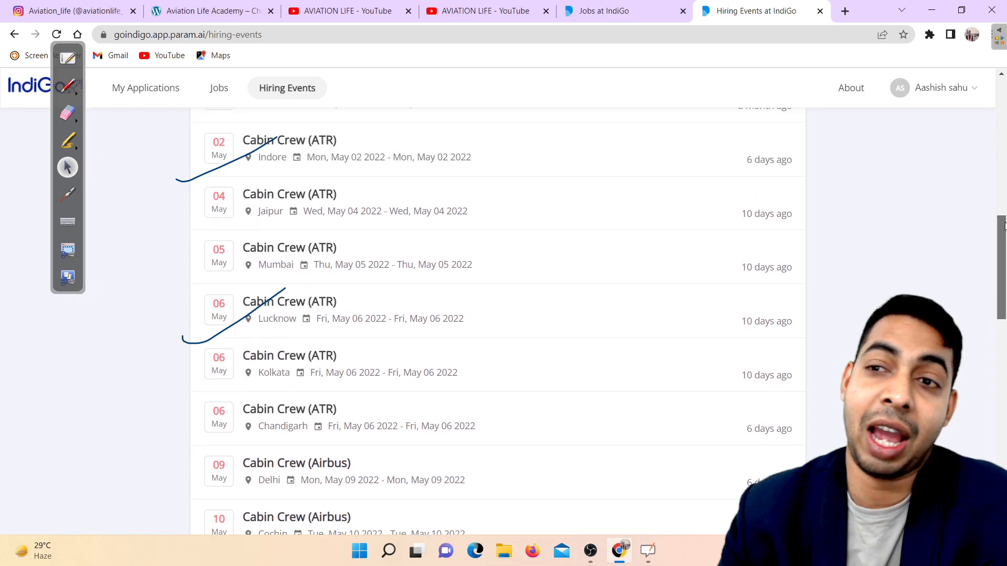
scroll(up, 3)
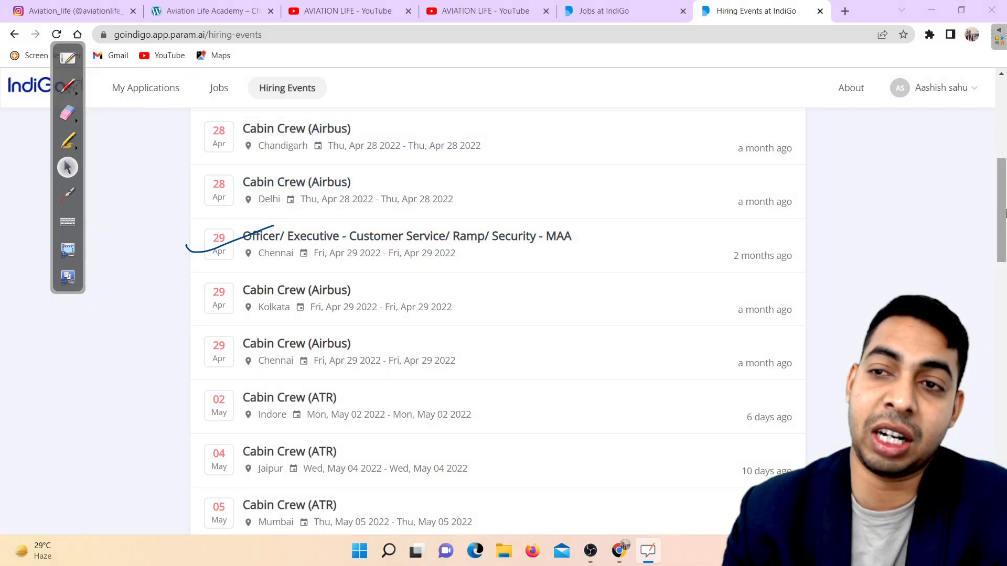
scroll(up, 3)
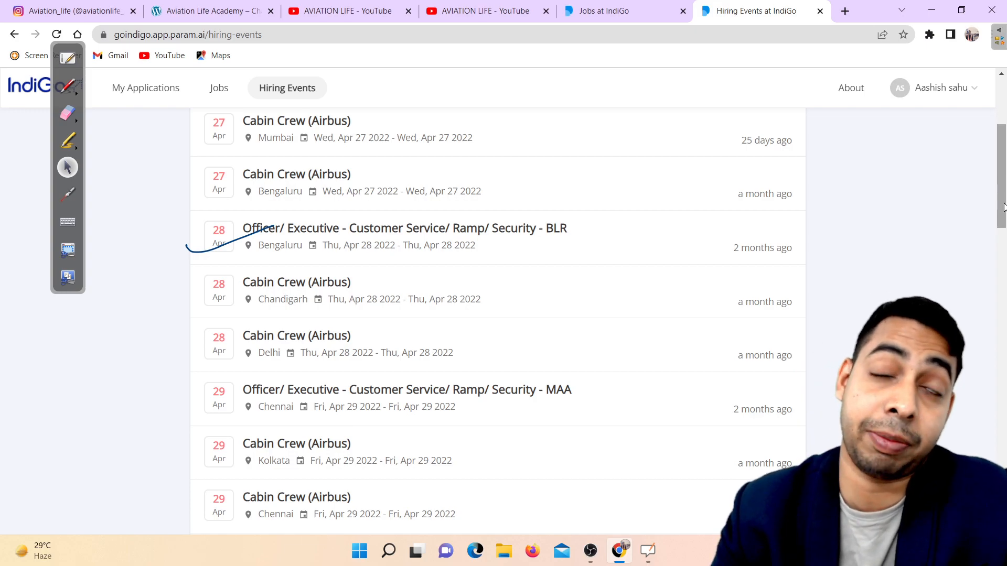
scroll(up, 3)
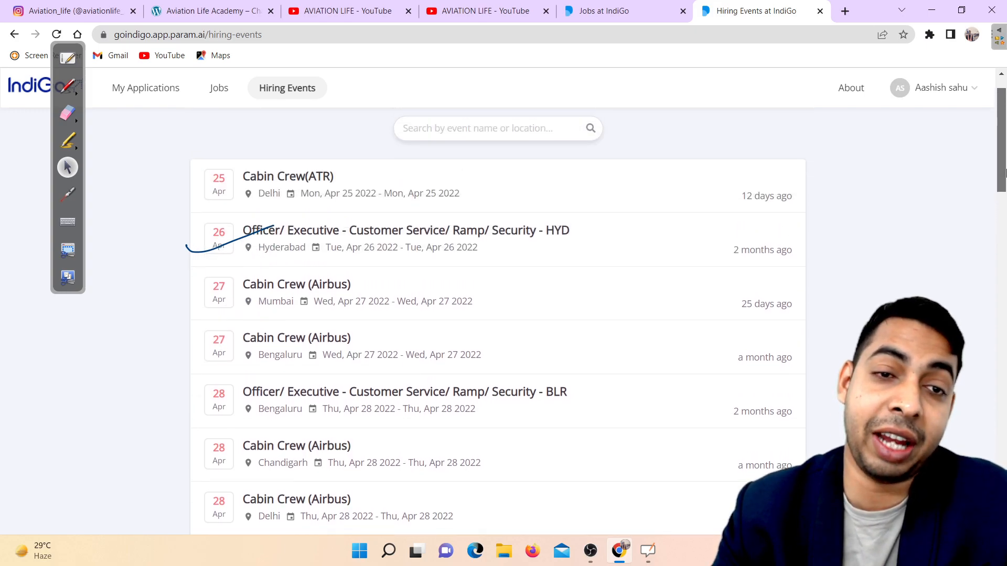
scroll(down, 3)
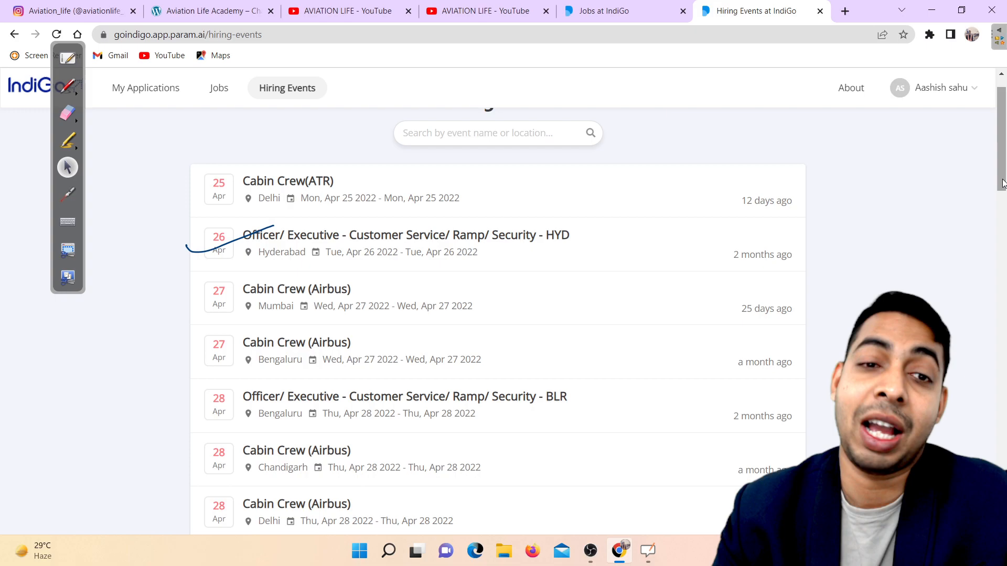
Step: Open the 26 April Hyderabad Officer/Executive event and scroll to its Eligibility Criteria
click(67, 112)
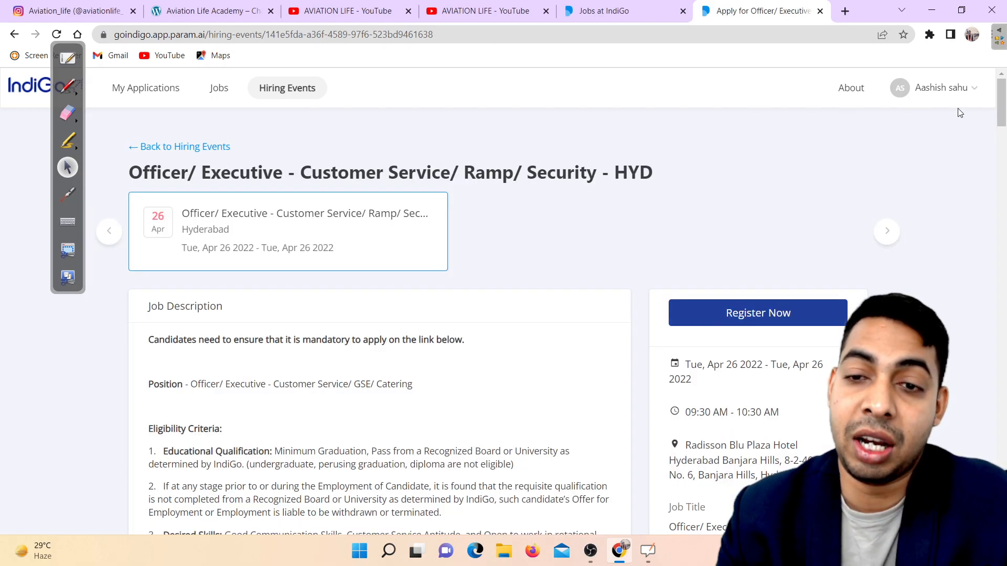
scroll(down, 3)
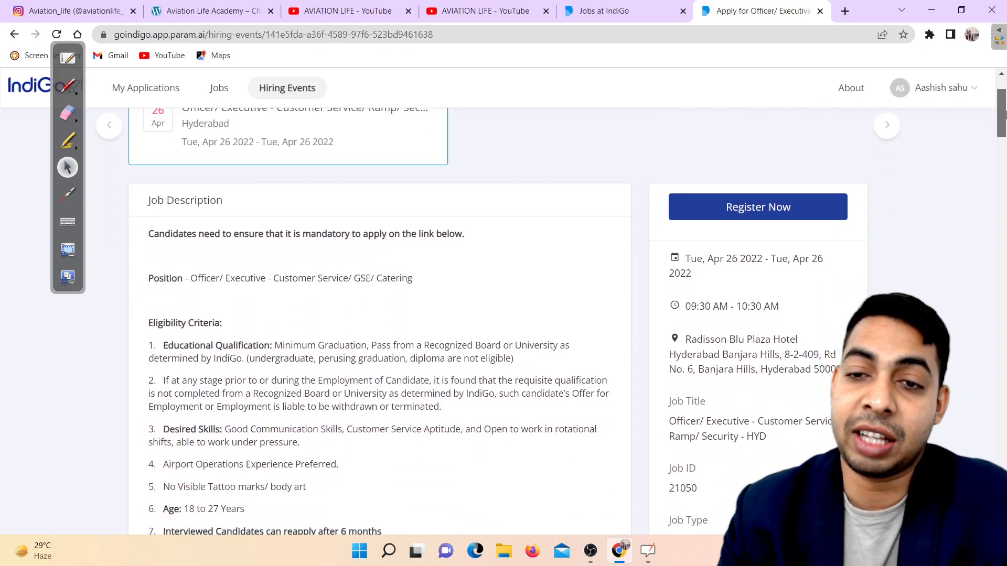
scroll(down, 3)
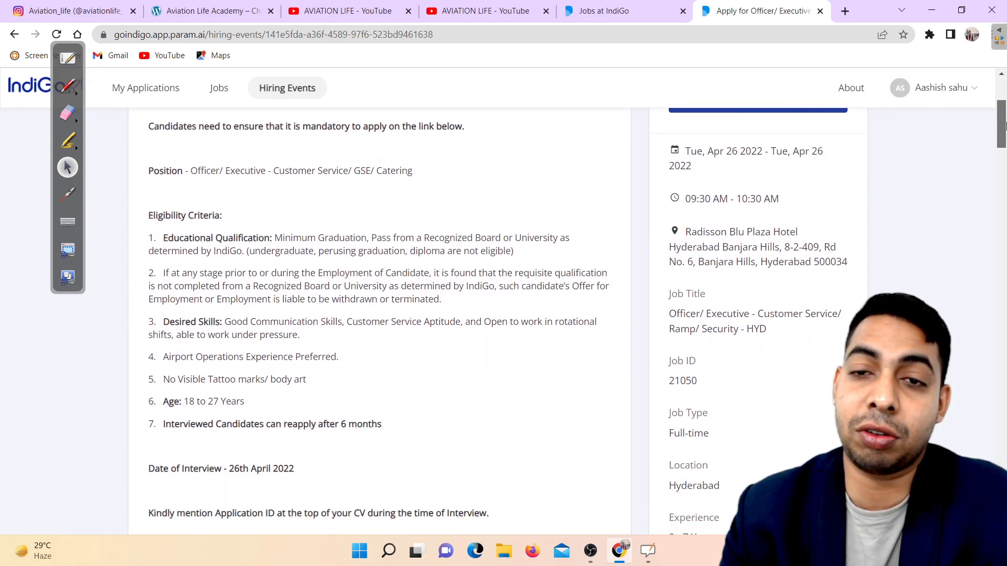
scroll(up, 3)
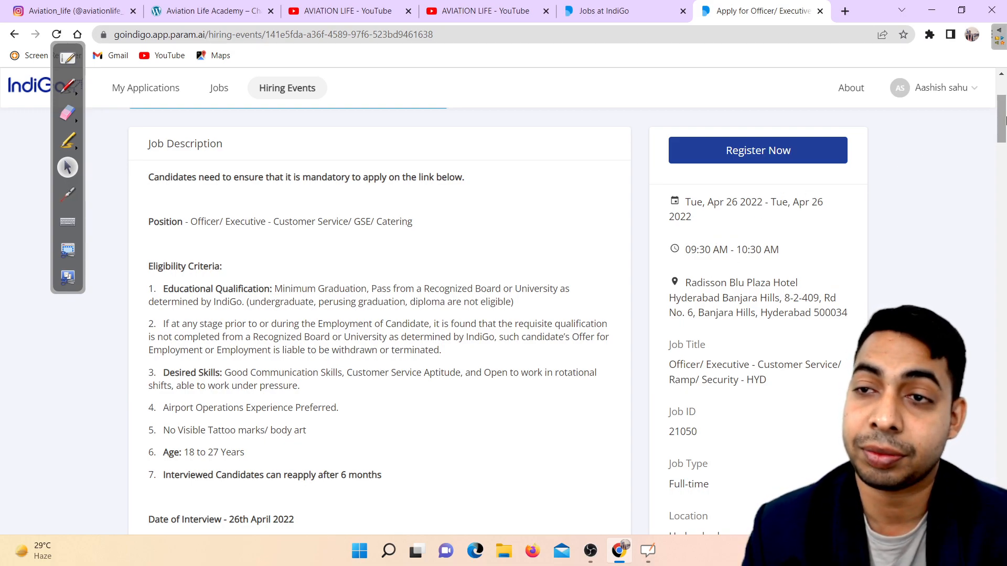
scroll(up, 3)
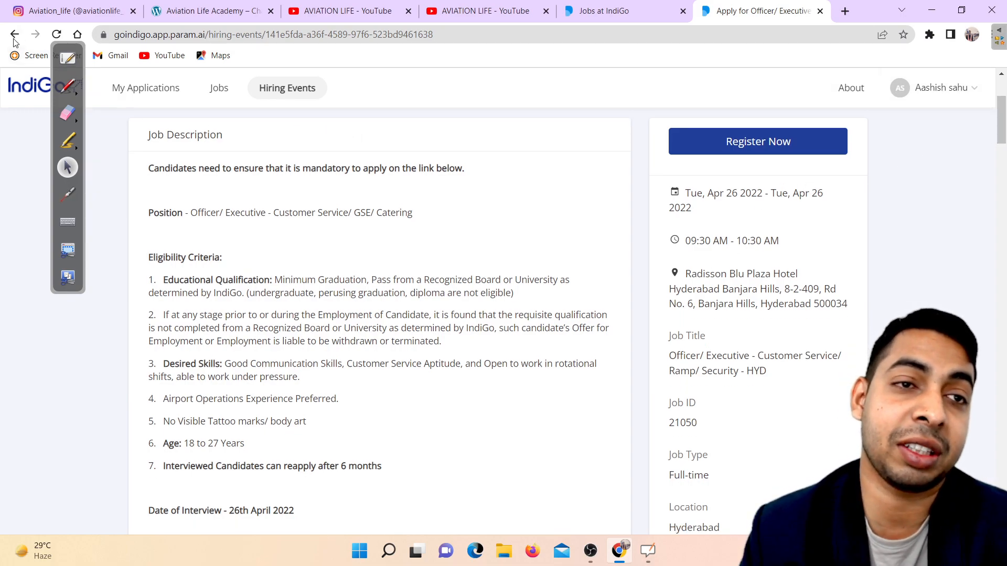
Step: Open the Officer/Executive – BLR event and scroll through its eligibility, venue and job ID
click(14, 35)
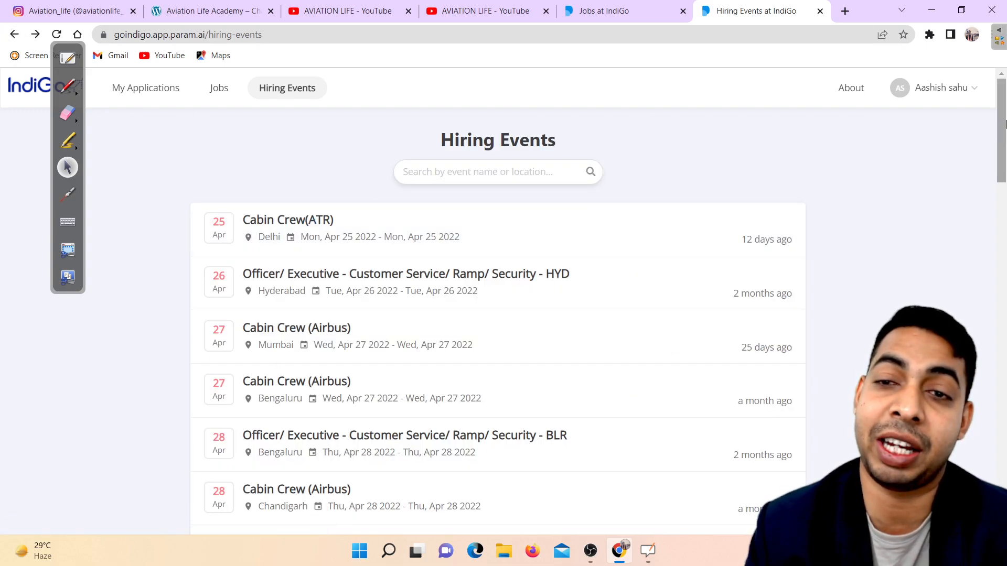
click(288, 229)
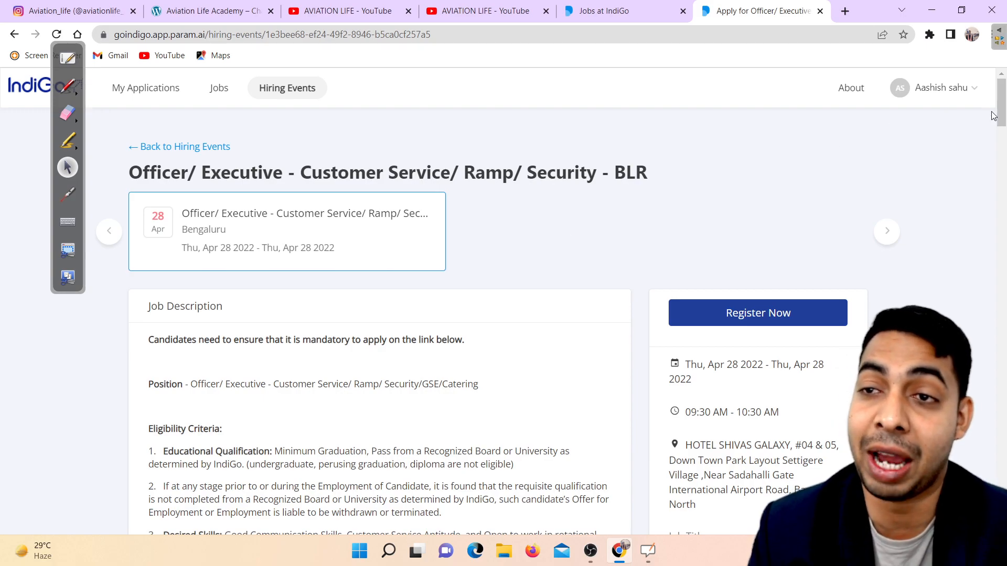
scroll(down, 3)
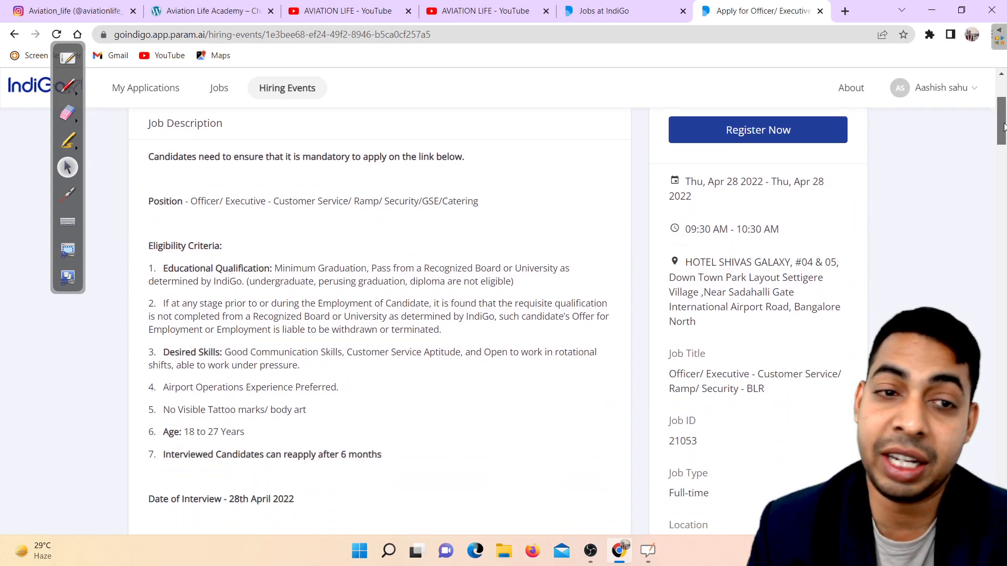
scroll(down, 3)
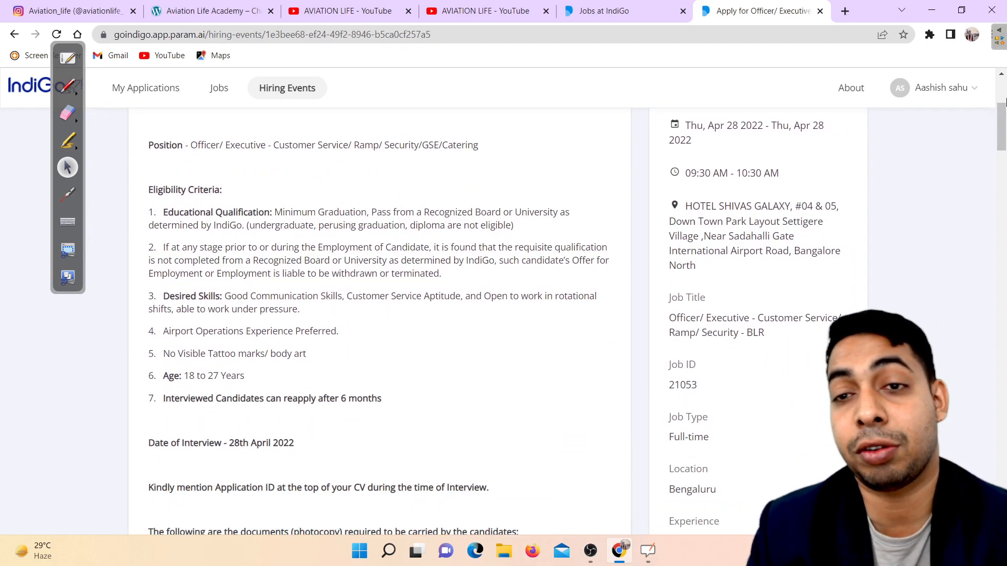
scroll(down, 3)
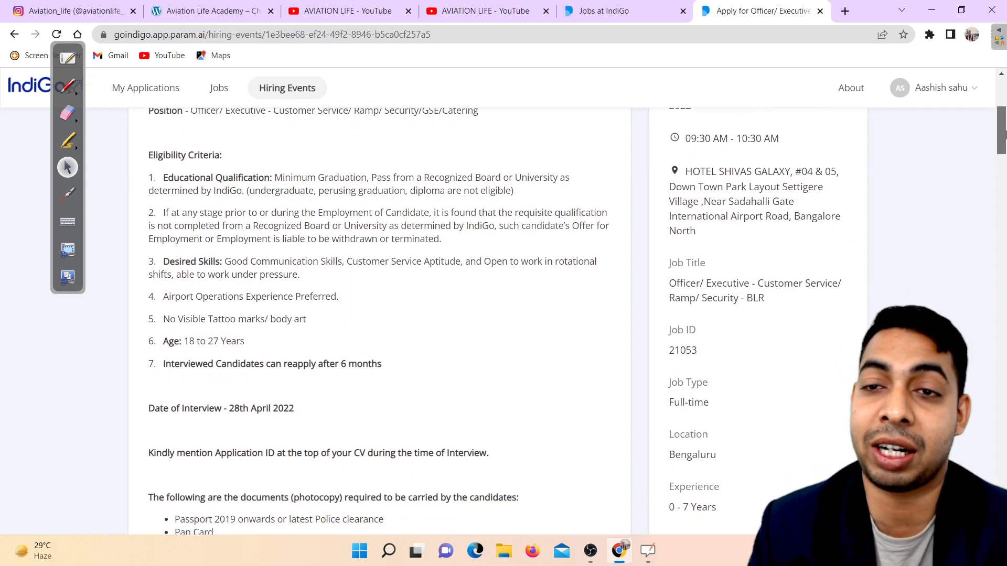
scroll(down, 3)
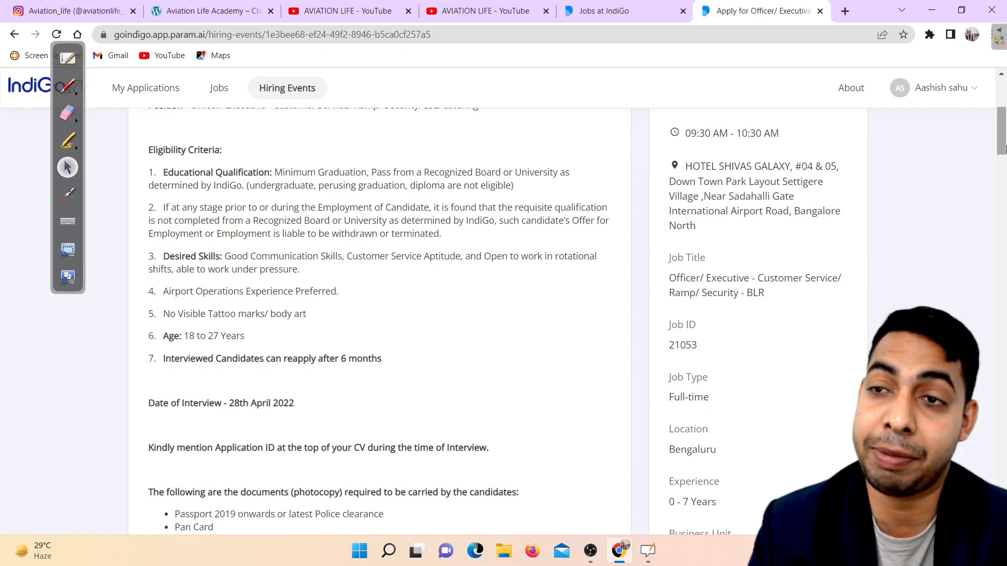
scroll(up, 3)
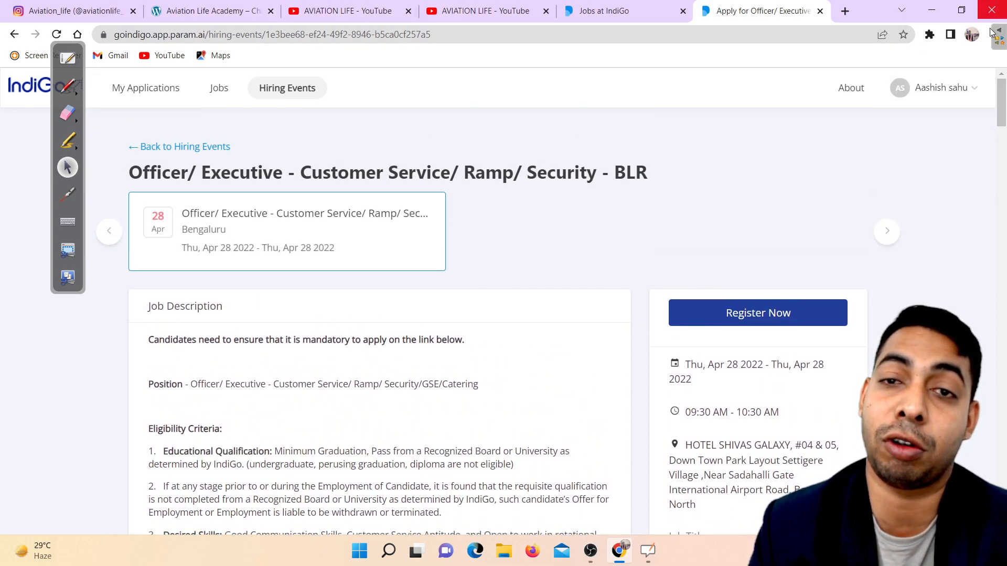
scroll(down, 3)
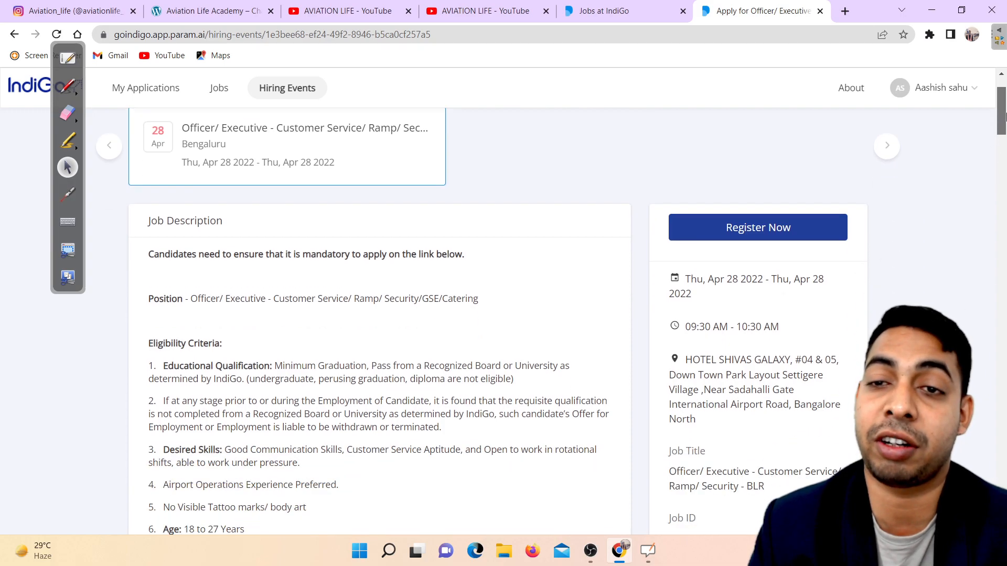
scroll(down, 3)
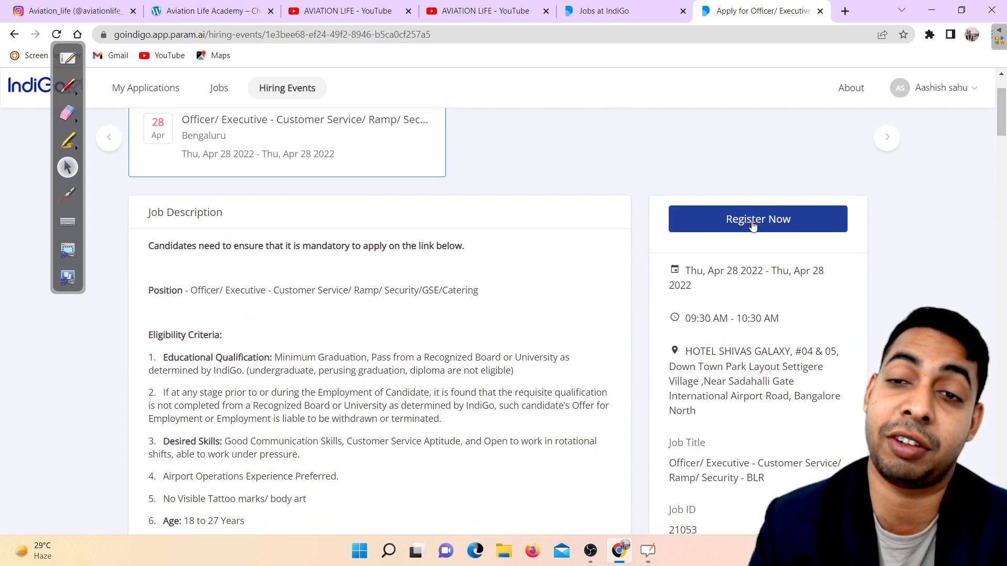
click(758, 219)
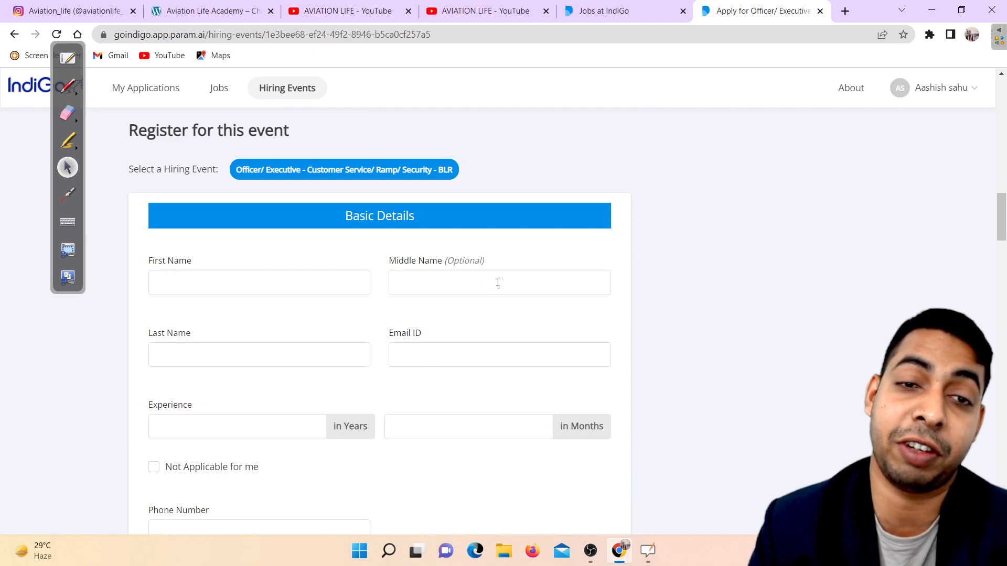
scroll(down, 3)
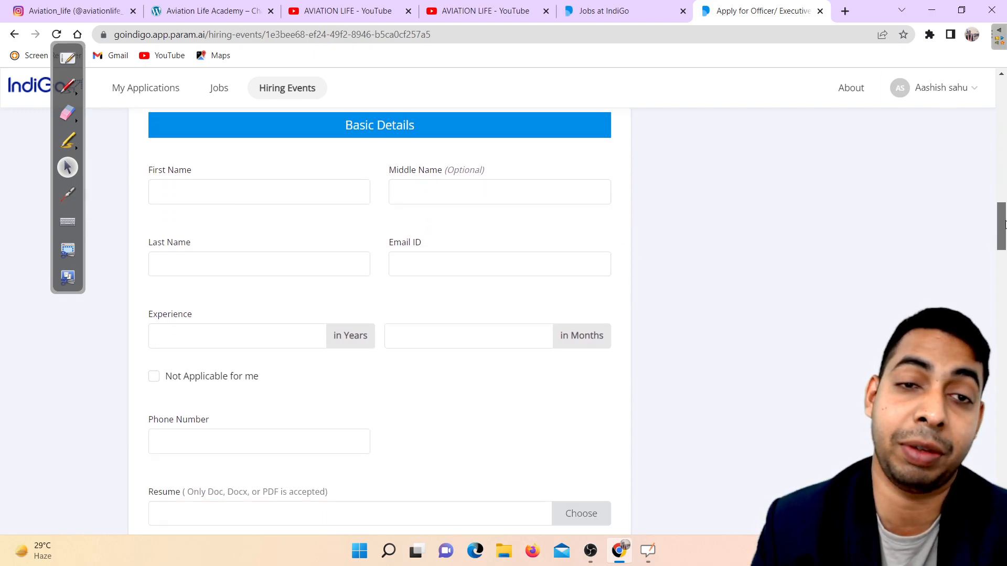
scroll(down, 3)
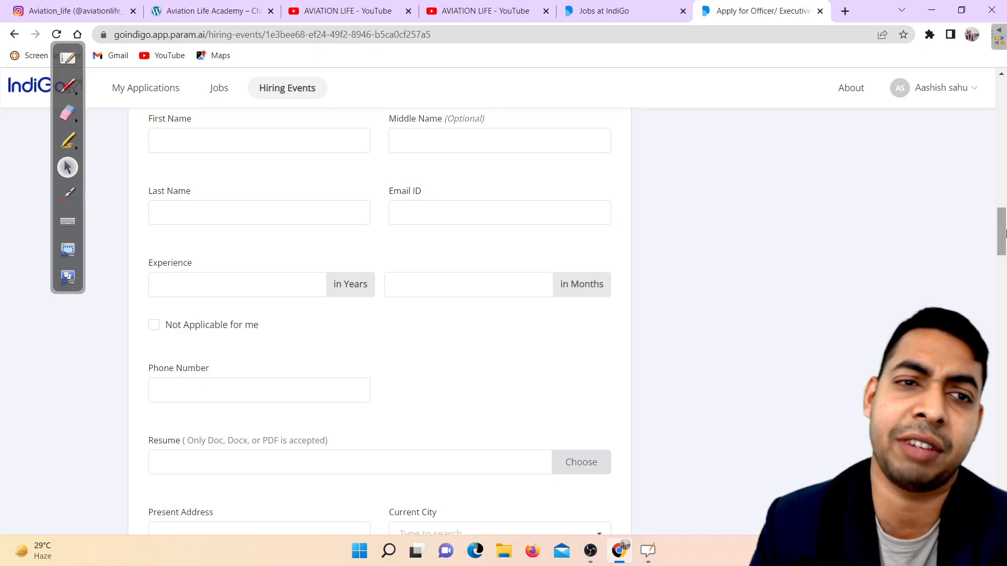
scroll(down, 3)
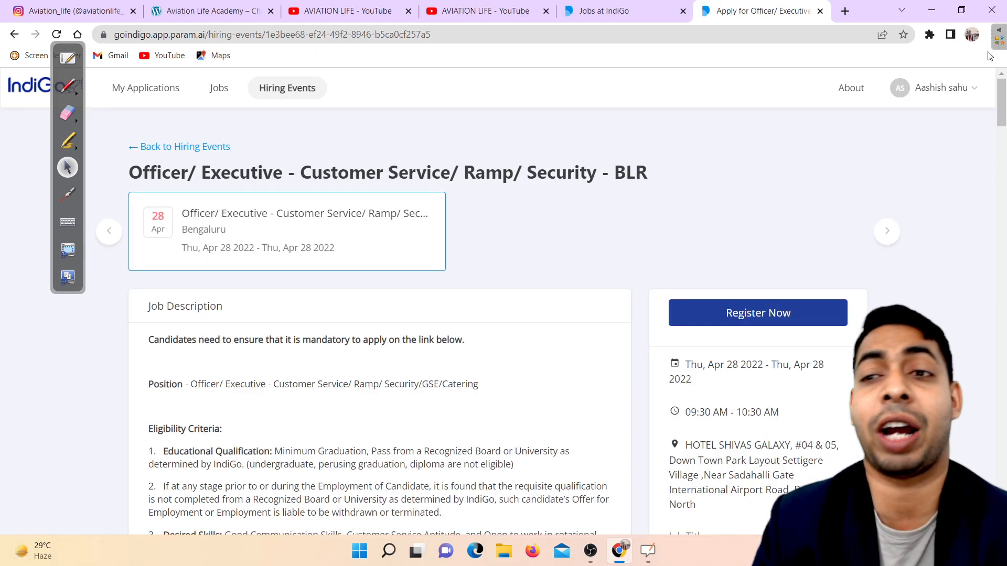
Step: Go back to the Hiring Events list and scroll through the May cabin crew events
click(14, 34)
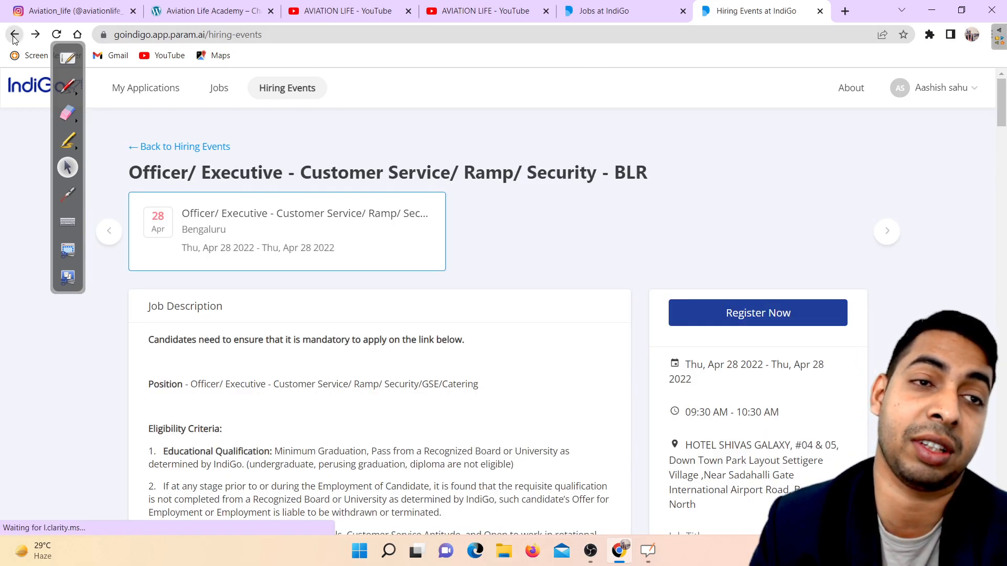
click(14, 34)
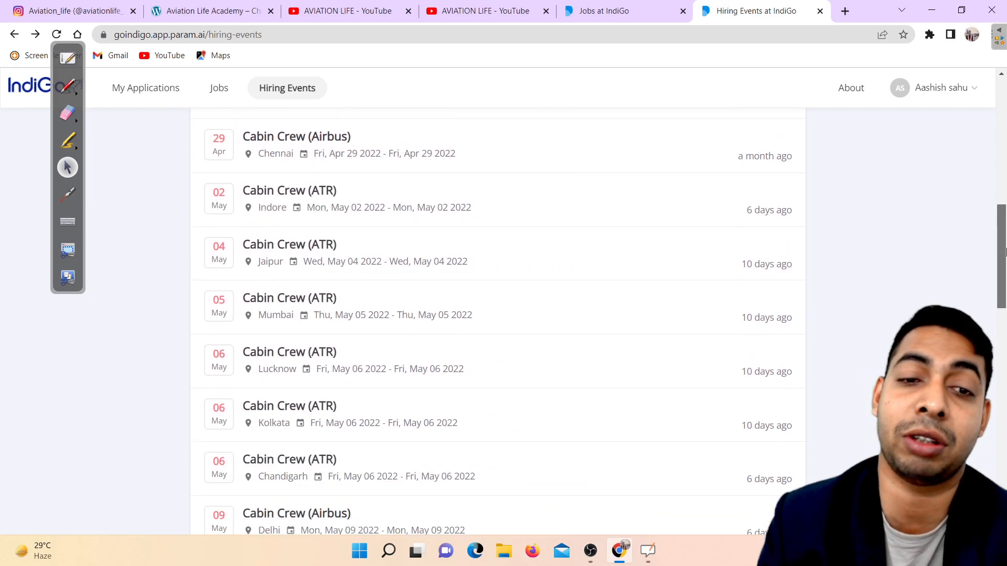
scroll(down, 3)
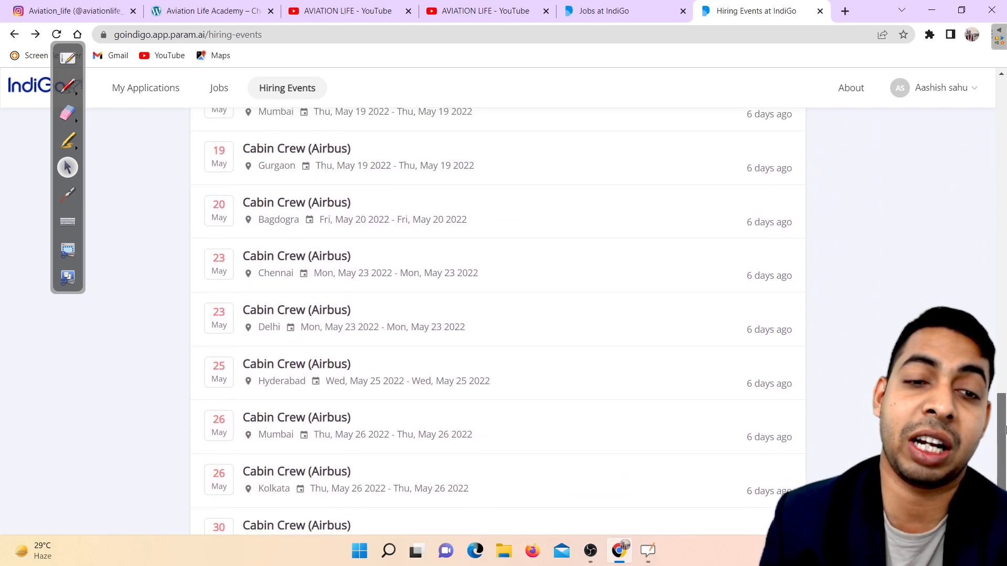
scroll(up, 3)
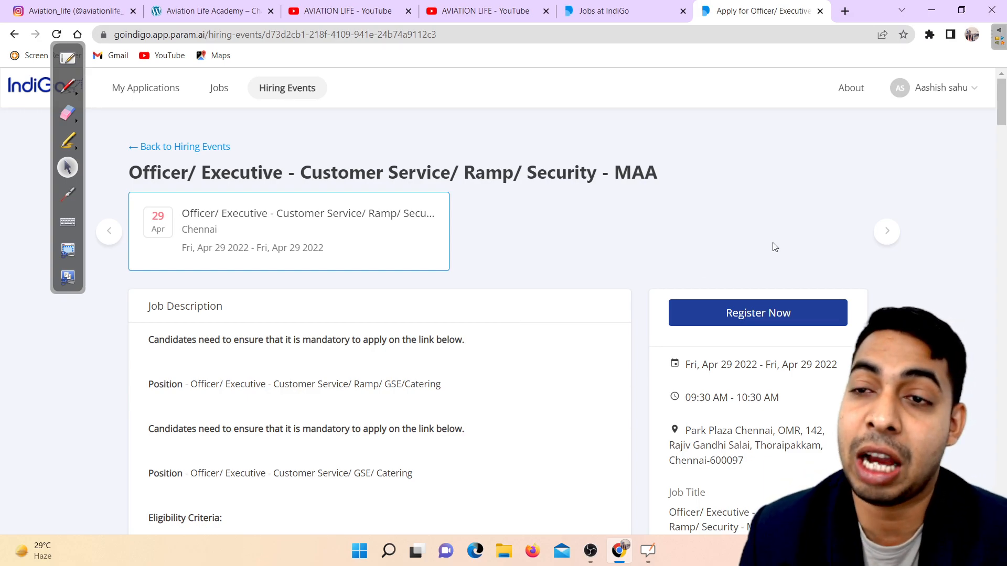
Step: Scroll the Chennai event page and select the note on ineligible undergraduates and diplomas
scroll(down, 3)
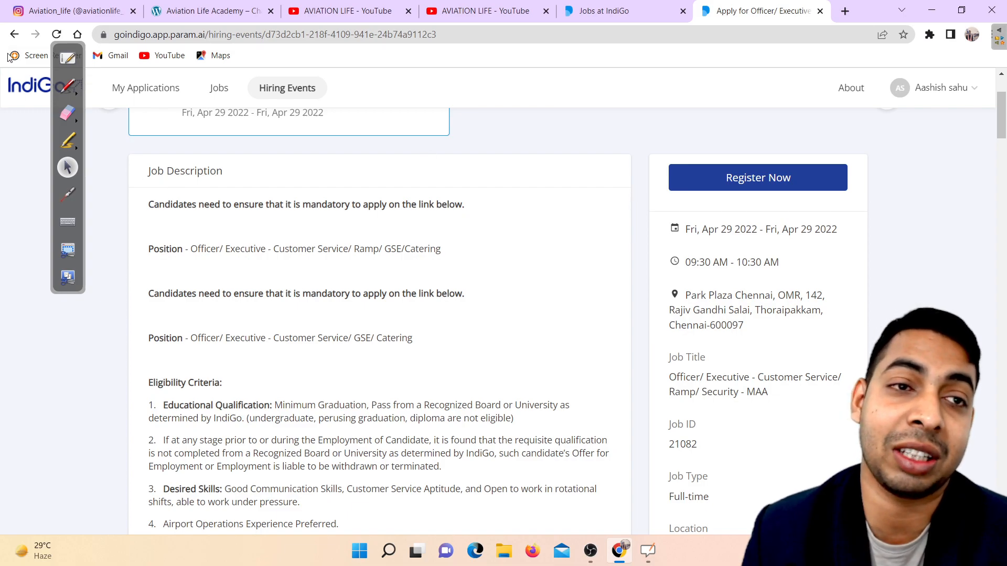
mouse_move(379, 159)
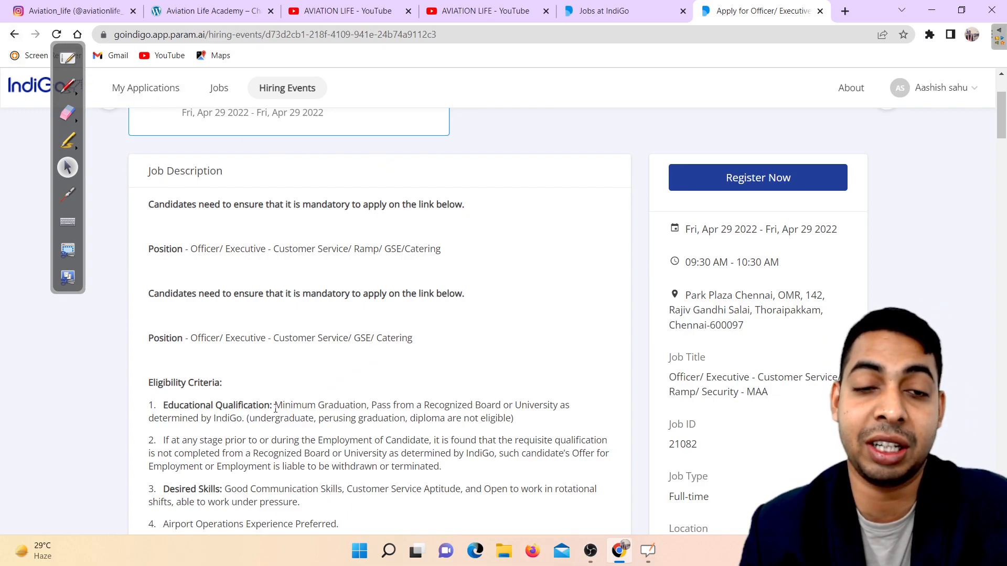
scroll(down, 3)
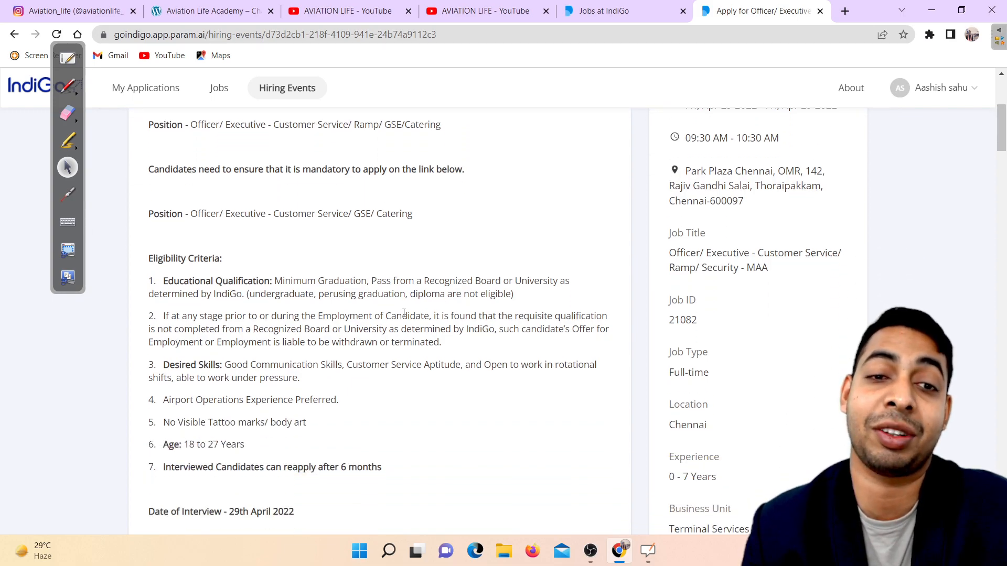
double_click(217, 281)
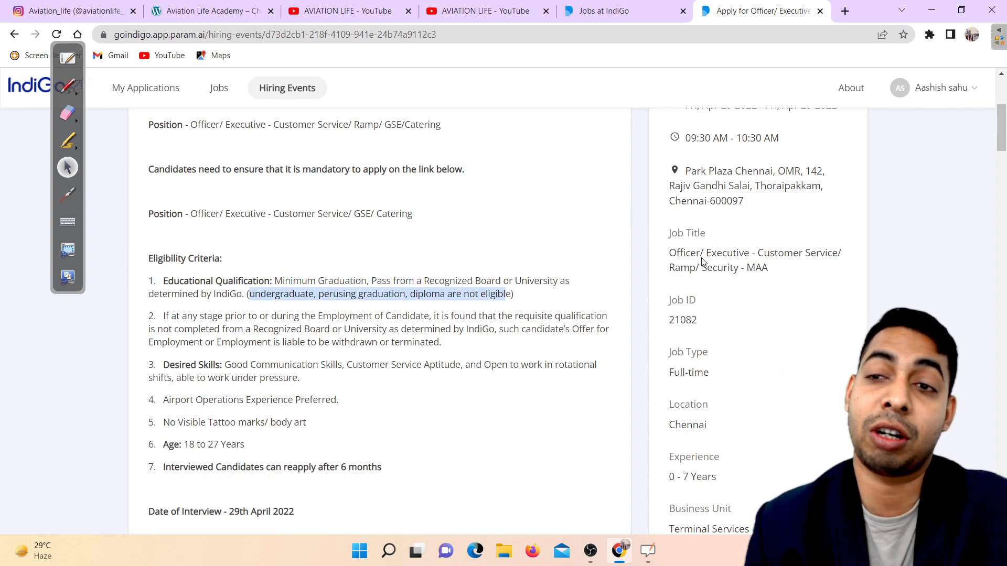
scroll(down, 3)
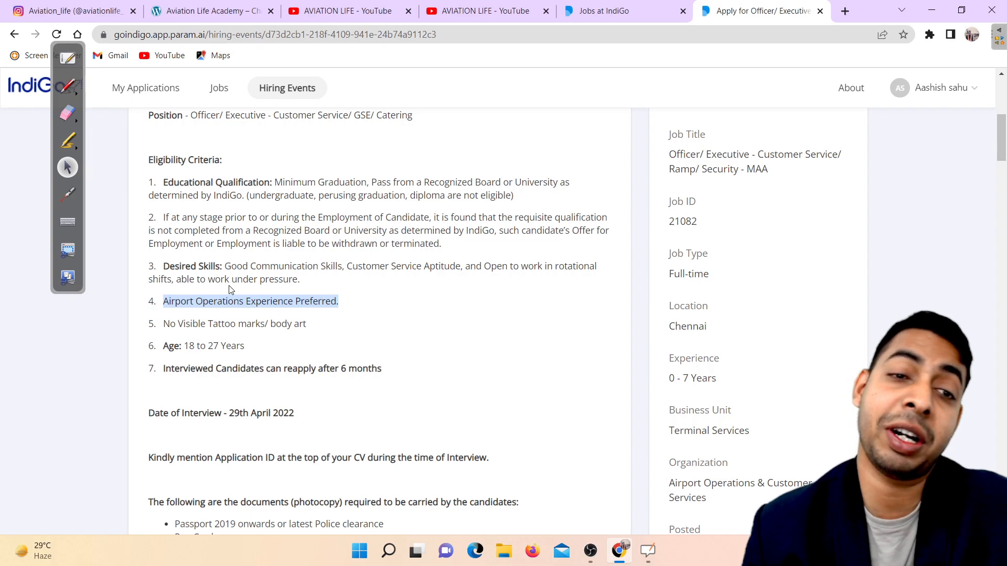
Step: Open the first 'Admission Begins Crash Course' post on the Aviation Life Instagram profile
click(71, 11)
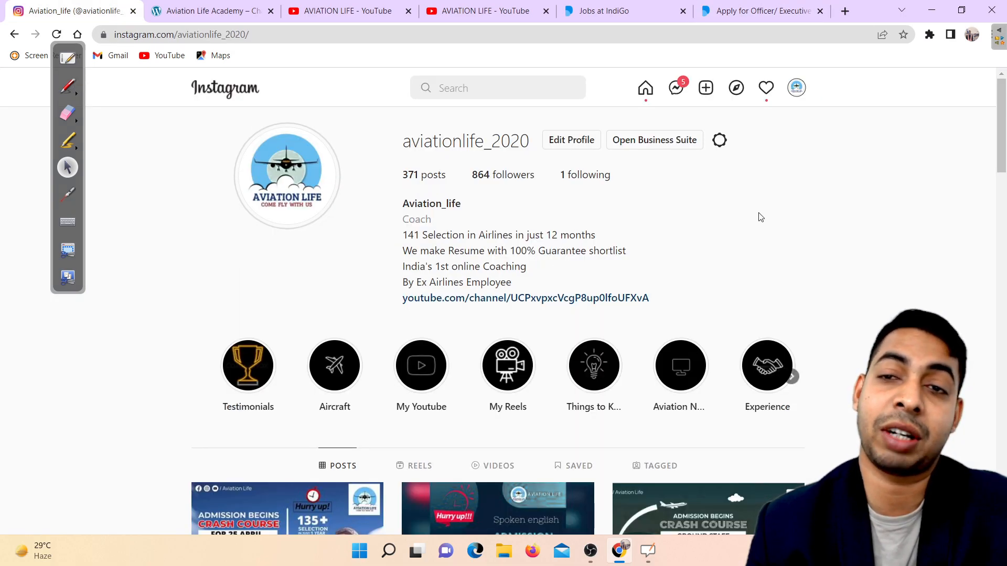
scroll(down, 3)
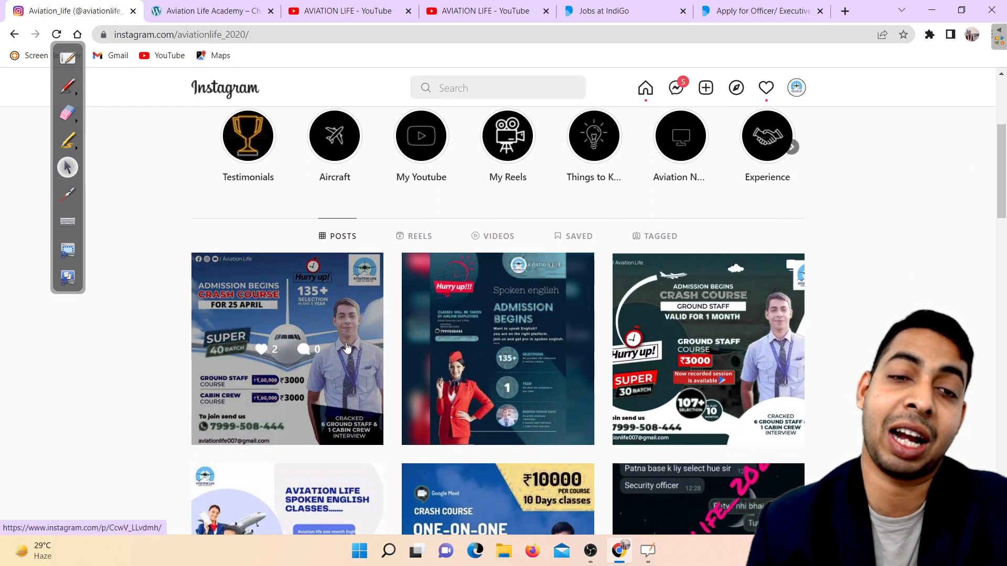
click(287, 347)
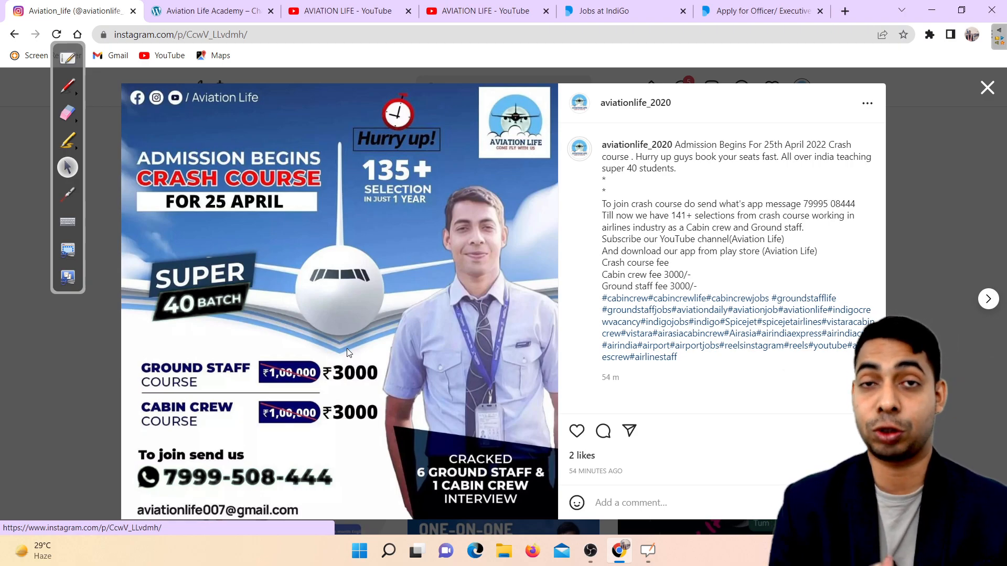
mouse_move(325, 446)
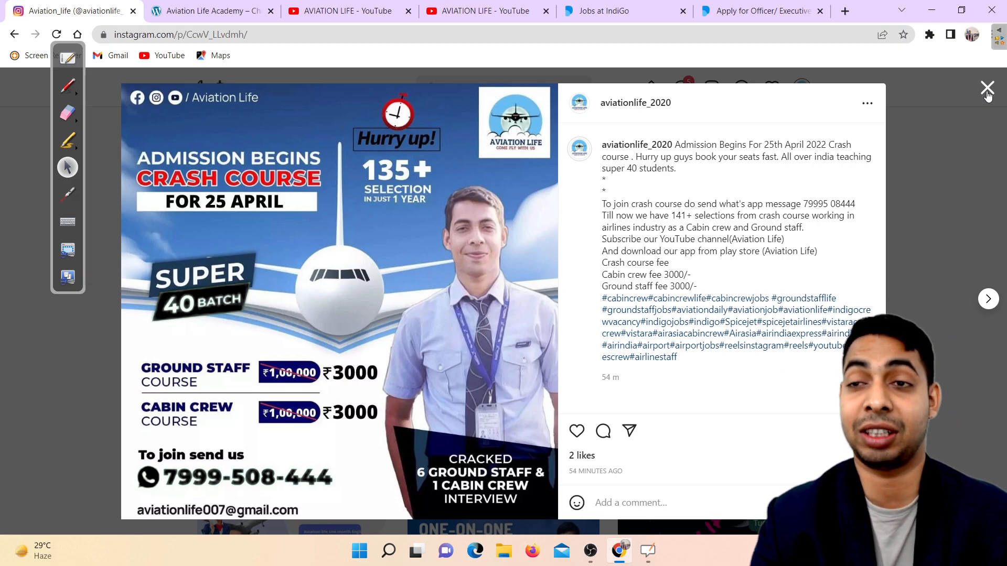
Step: Close the Instagram post, use the screen sketching tool, and switch to the Aviation Life Academy site
click(987, 87)
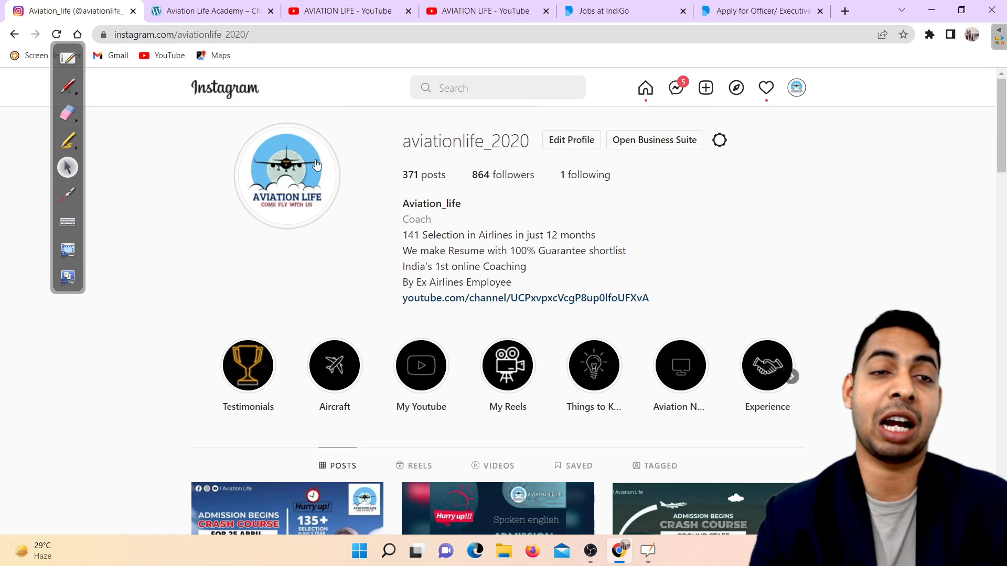
click(68, 85)
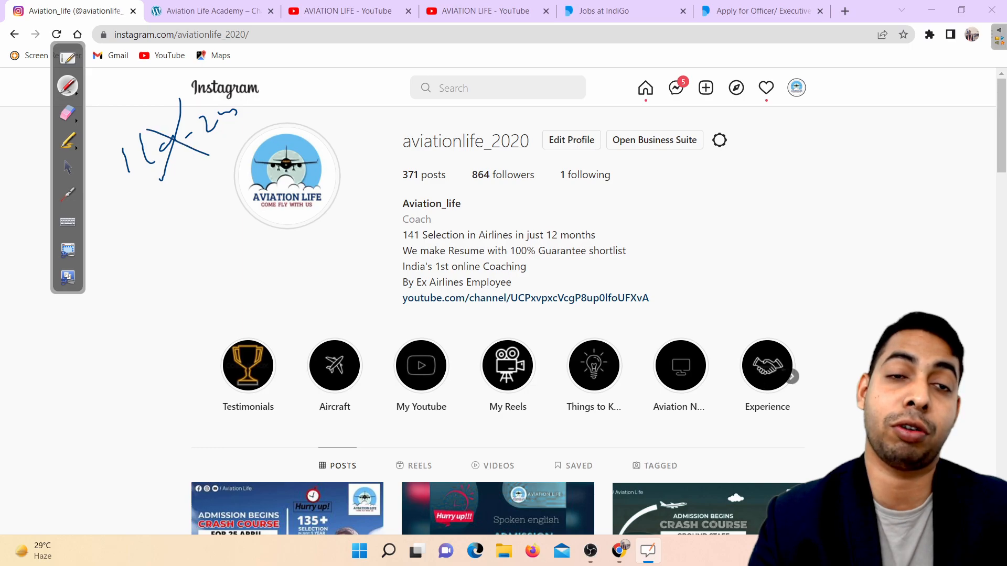
click(67, 112)
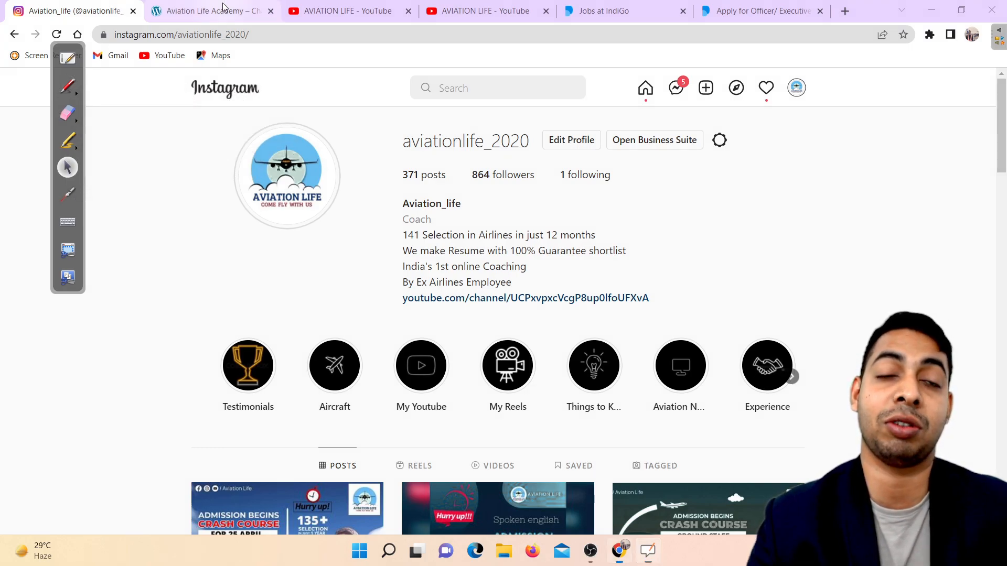
click(212, 11)
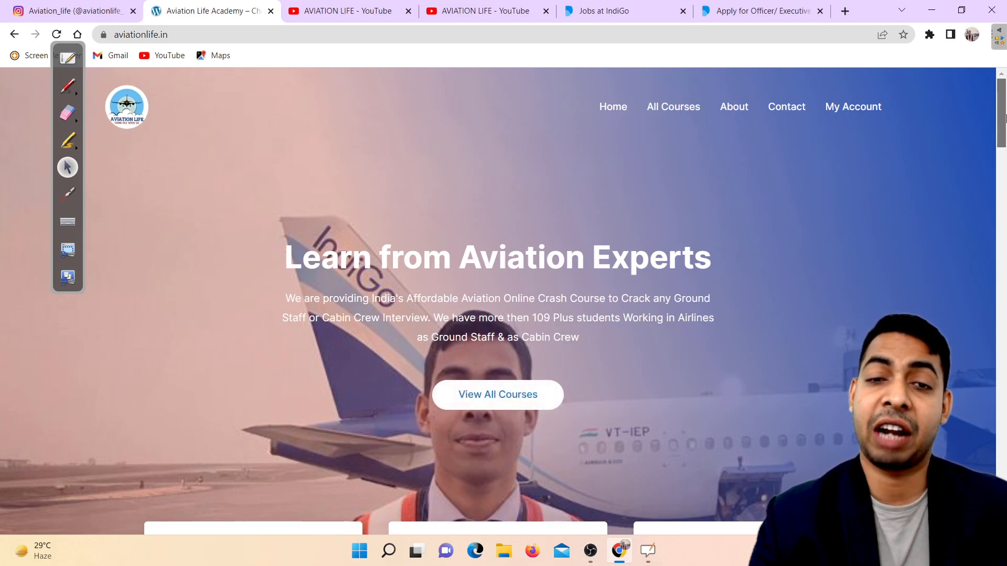
scroll(down, 3)
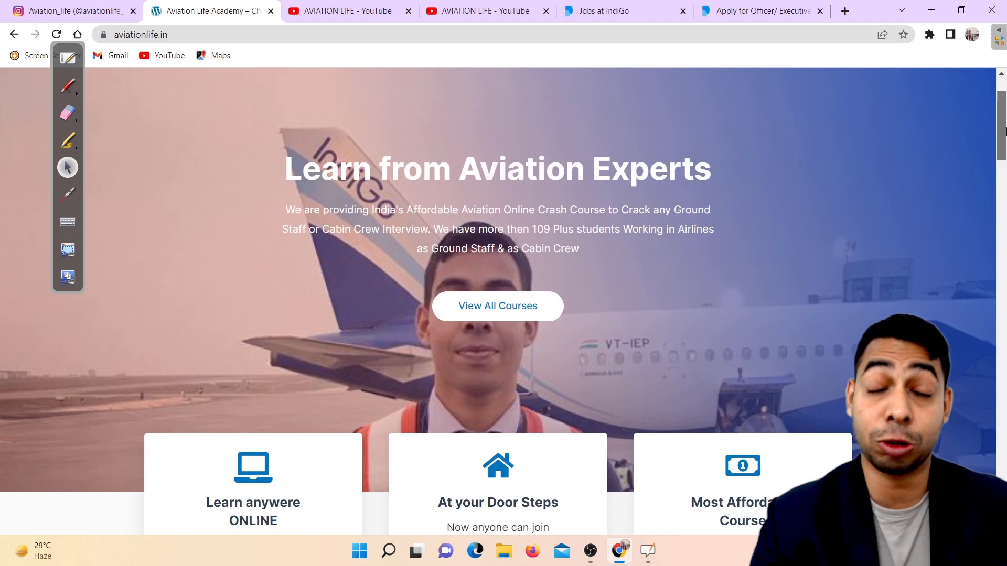
scroll(down, 3)
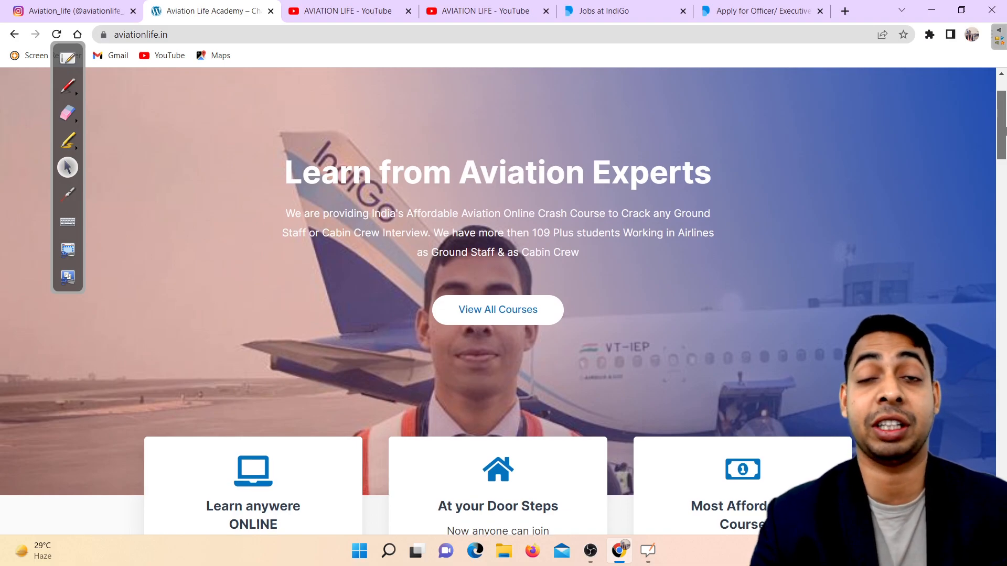
scroll(down, 3)
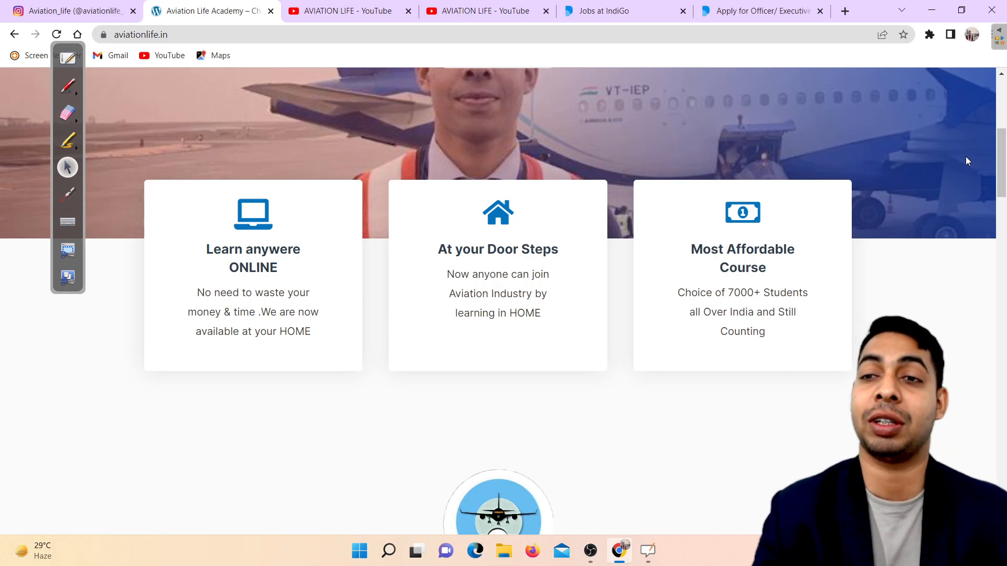
scroll(down, 3)
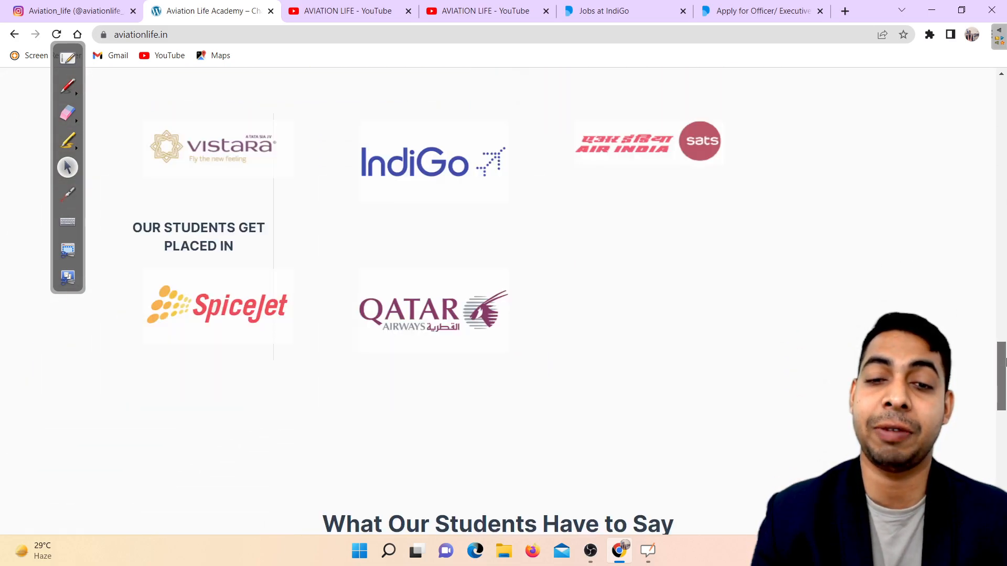
scroll(down, 3)
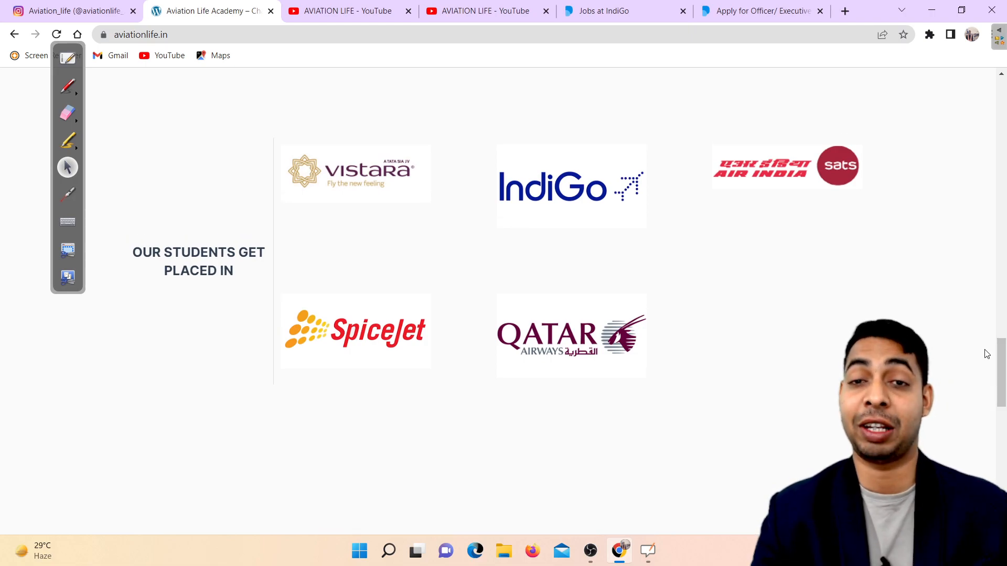
mouse_move(975, 361)
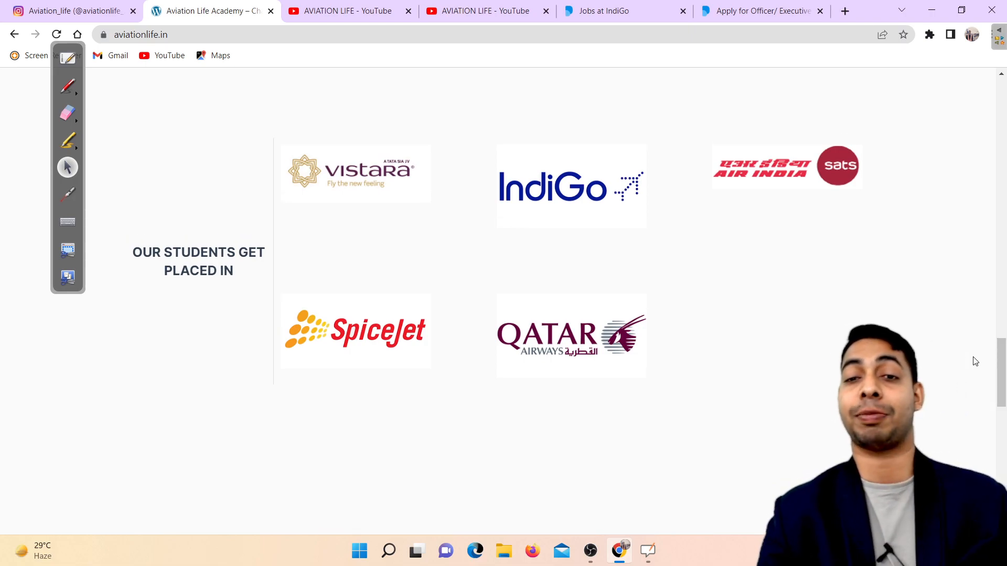
mouse_move(975, 398)
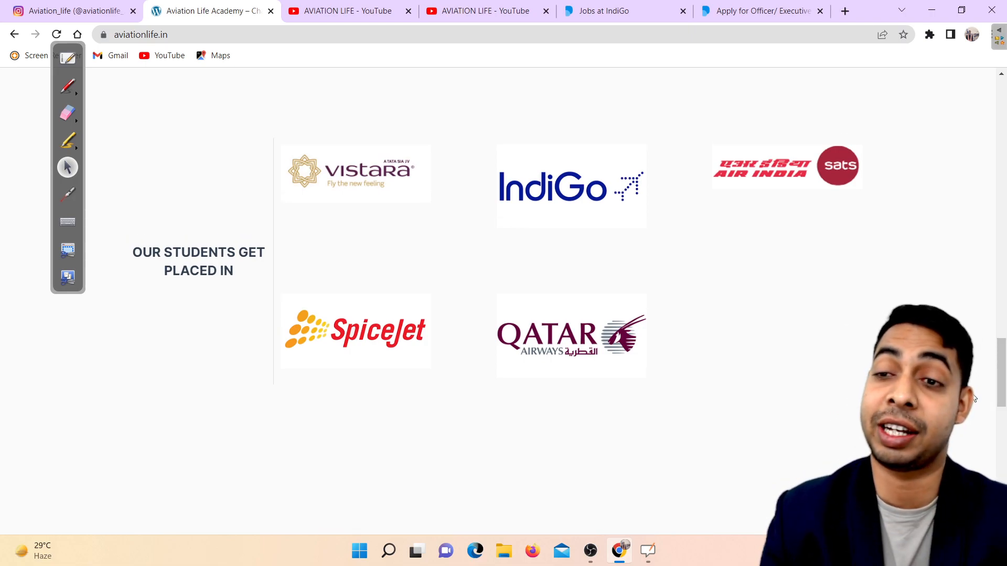
scroll(up, 3)
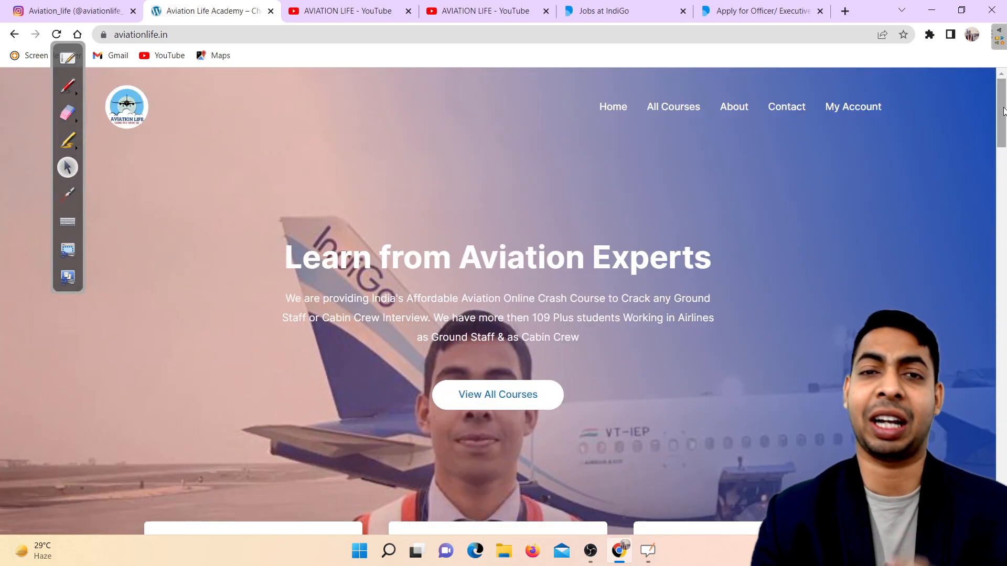
Step: Scroll through AVIATION LIFE's uploaded videos on YouTube, then return to the channel banner
click(349, 11)
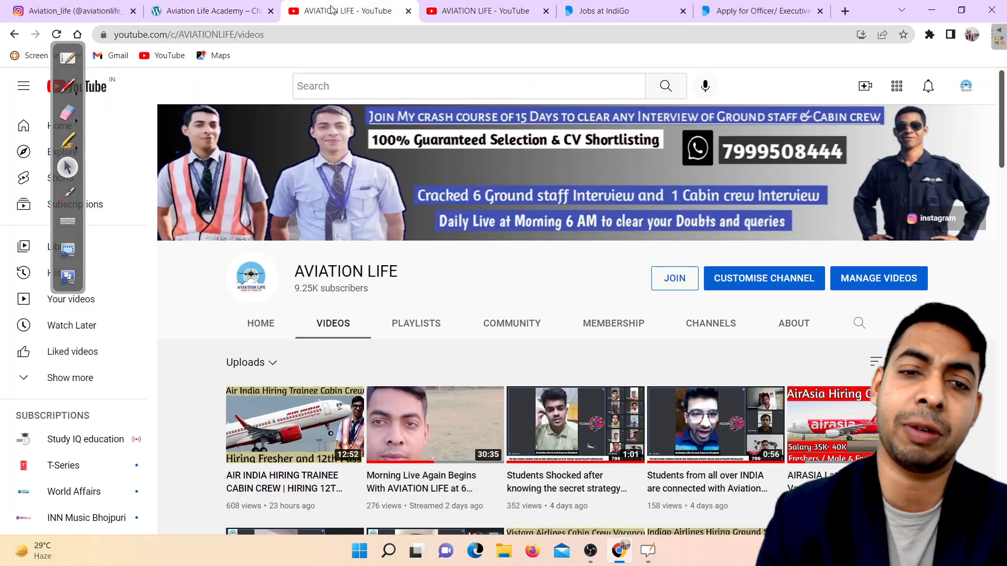
scroll(down, 3)
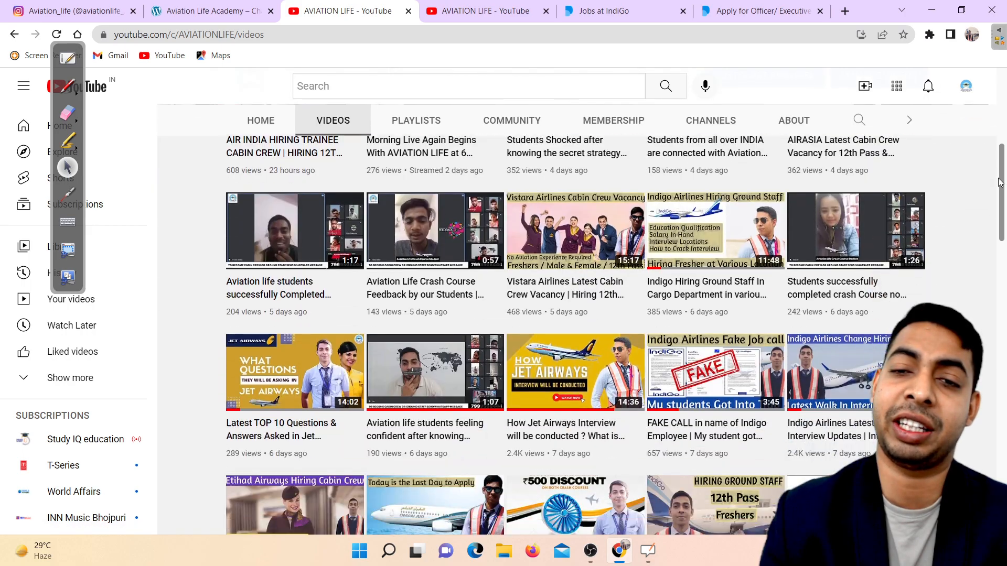
scroll(down, 3)
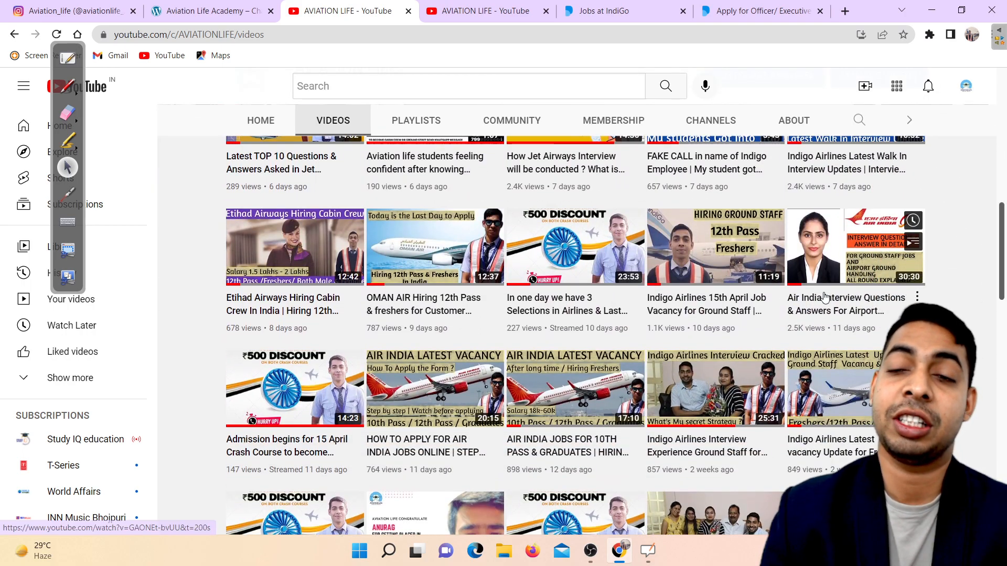
mouse_move(981, 253)
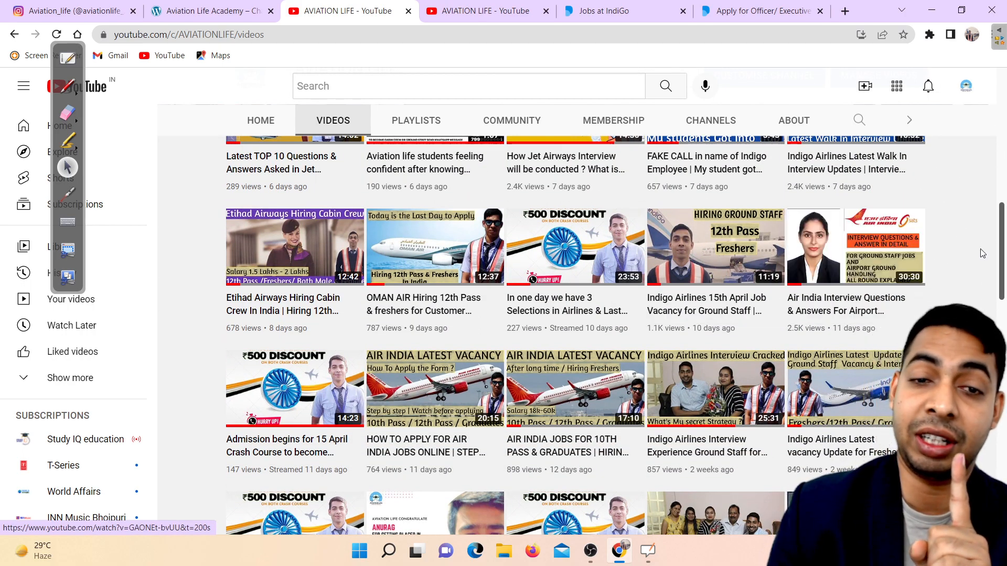
scroll(down, 3)
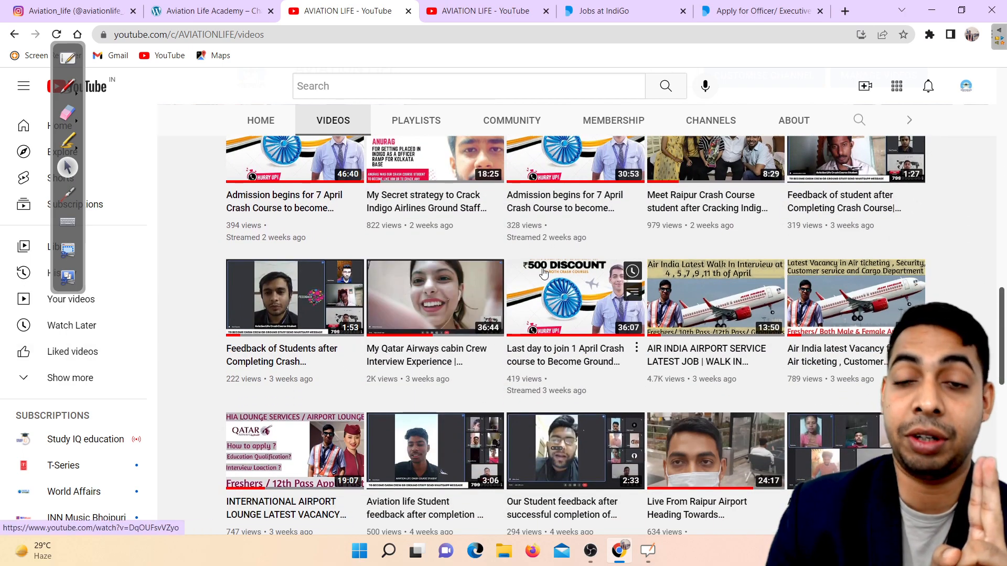
scroll(down, 3)
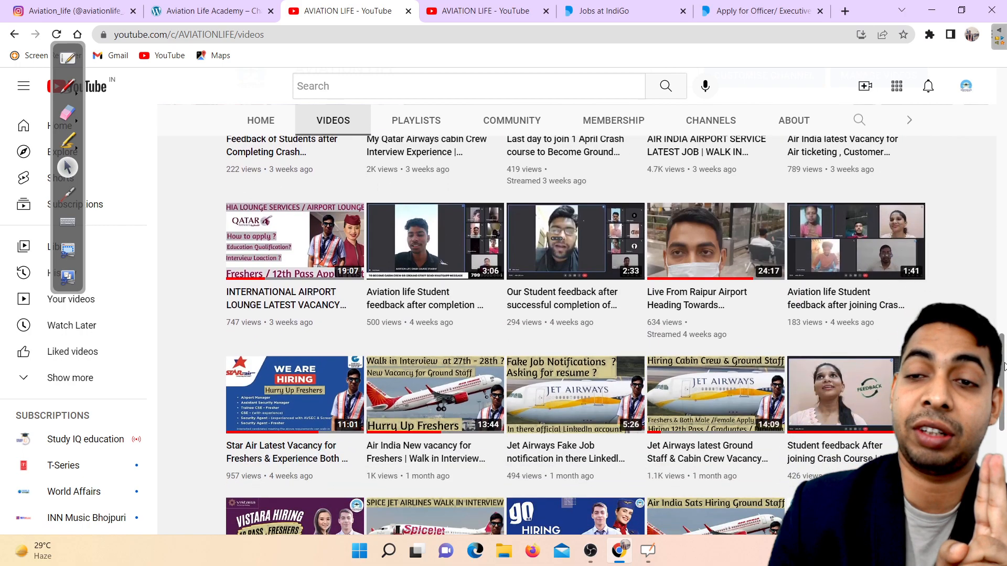
scroll(down, 3)
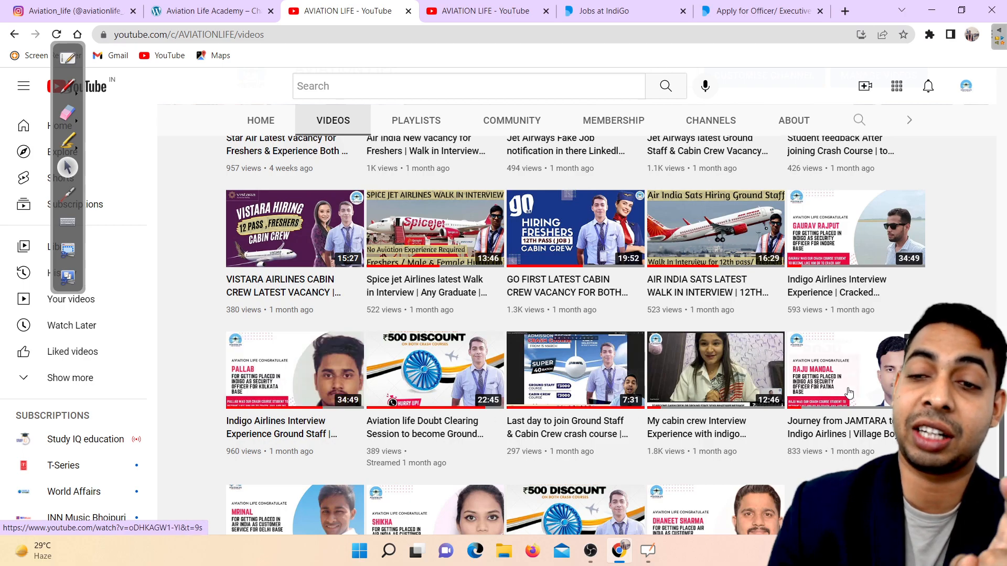
scroll(down, 3)
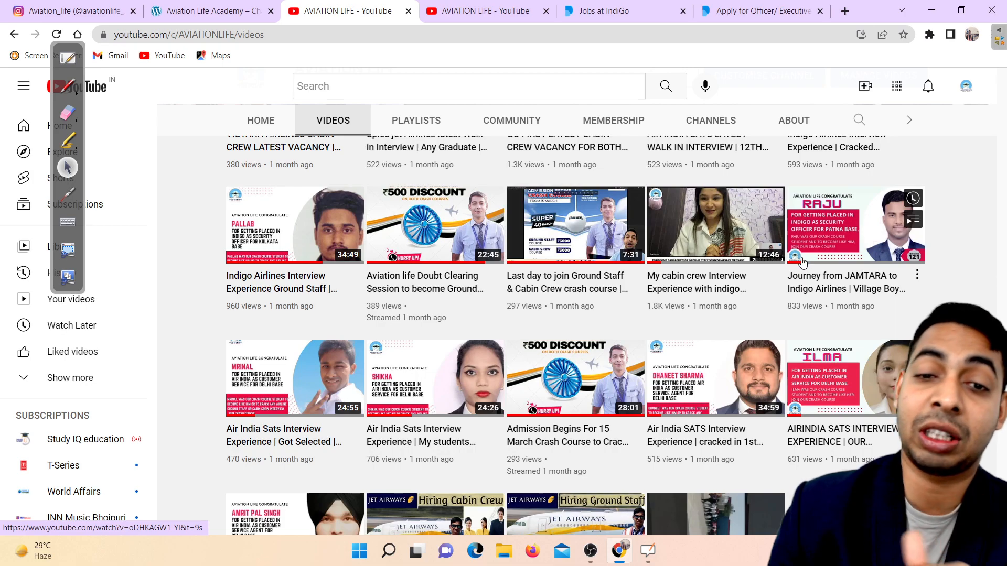
mouse_move(435, 377)
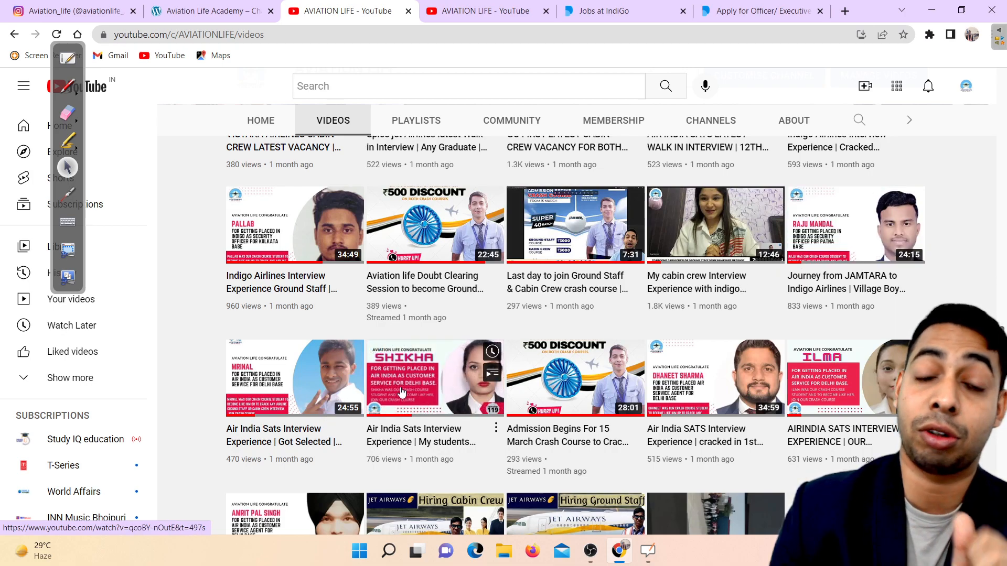
mouse_move(460, 359)
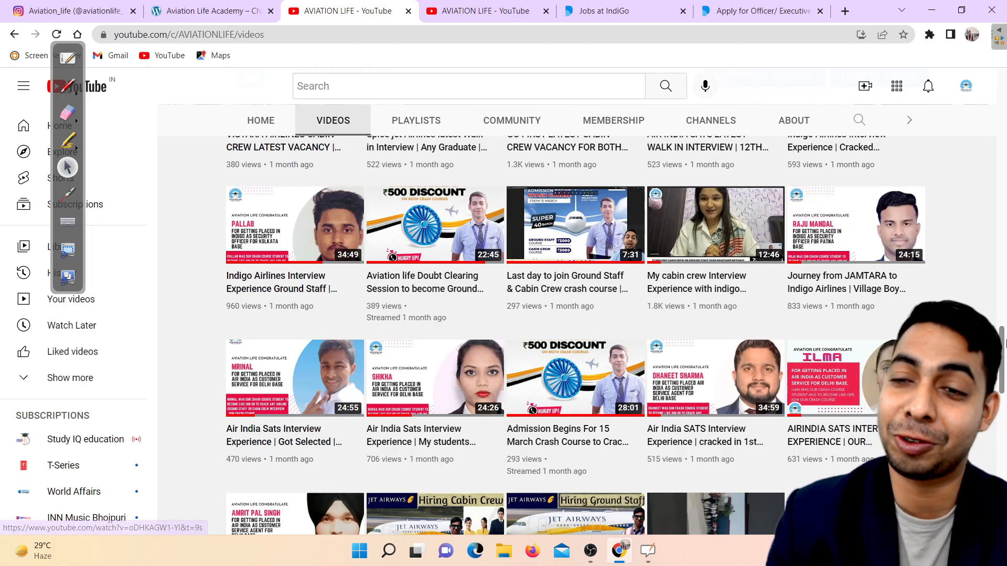
scroll(up, 3)
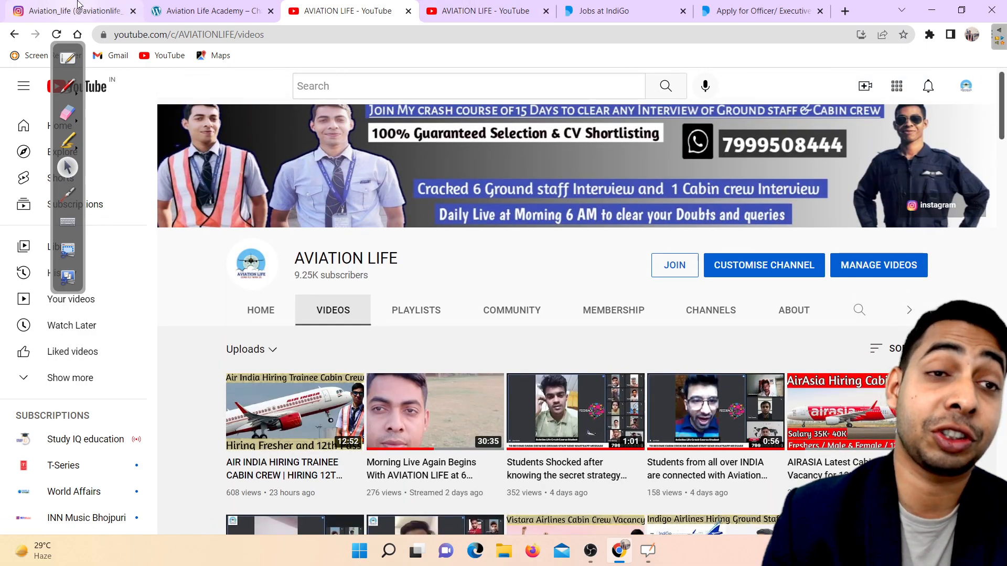
Step: Back on Instagram, view and close the Spoken English admission post
click(70, 11)
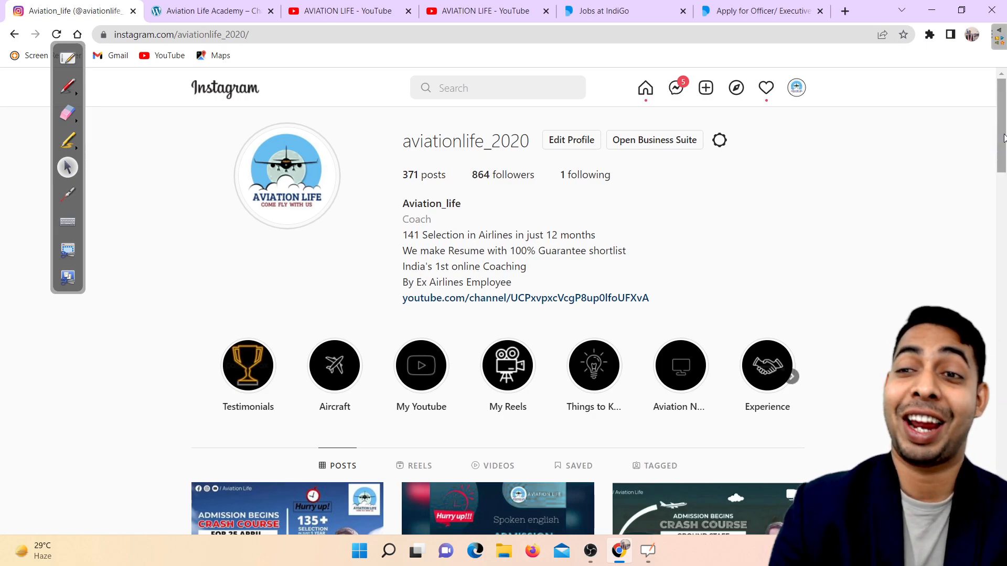
scroll(down, 3)
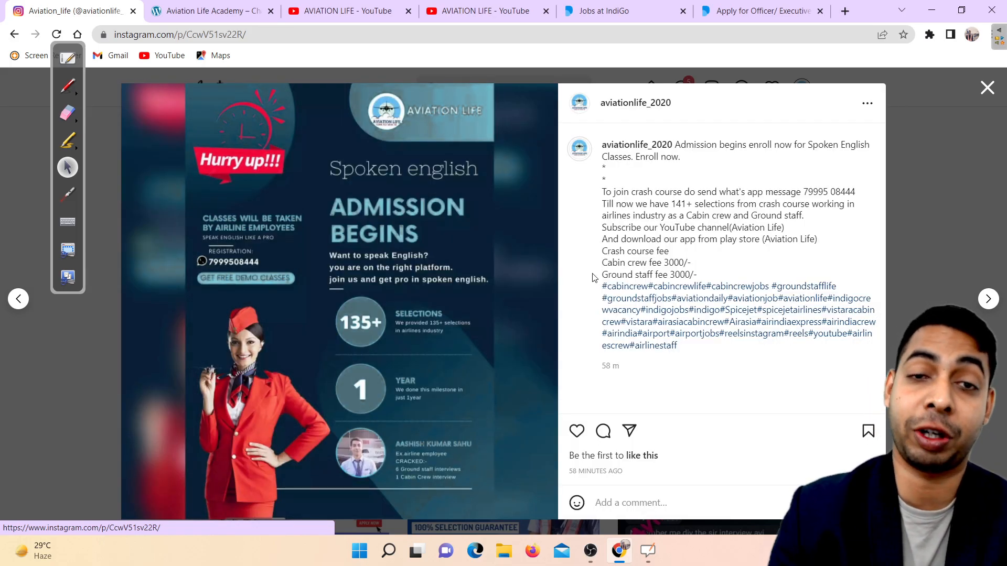
click(987, 88)
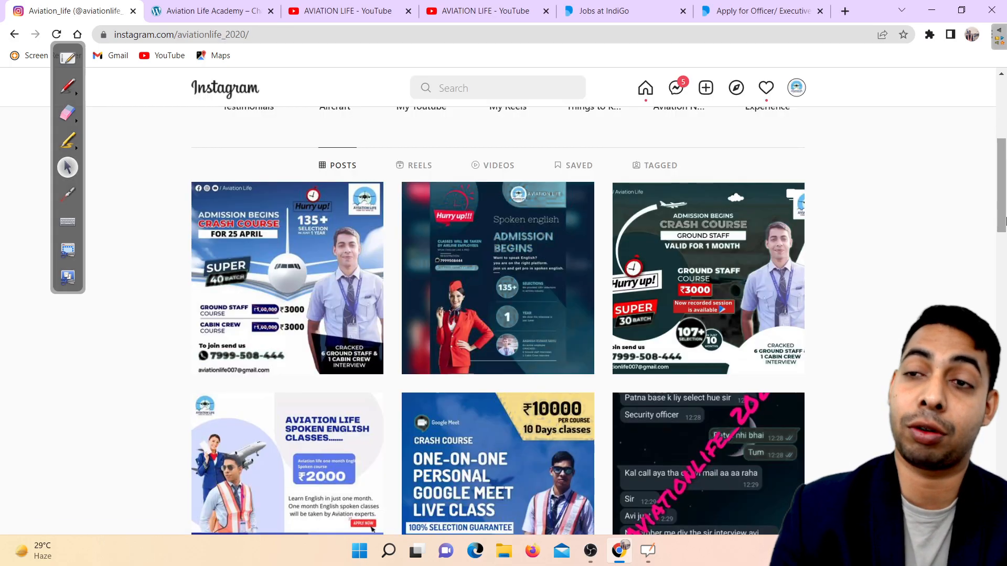
mouse_move(495, 289)
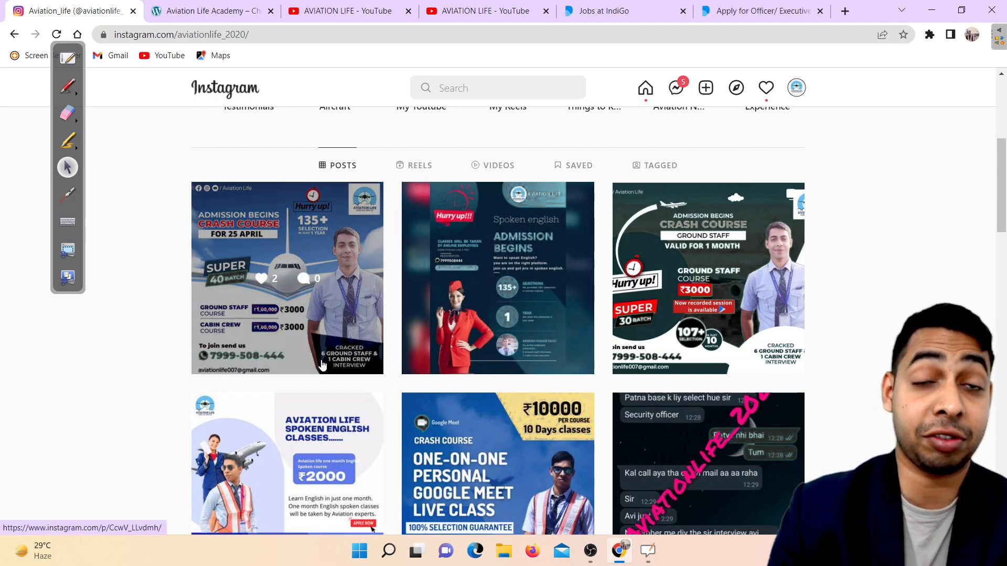
Step: View and close the 25 April crash course post, then return to IndiGo jobs
click(287, 278)
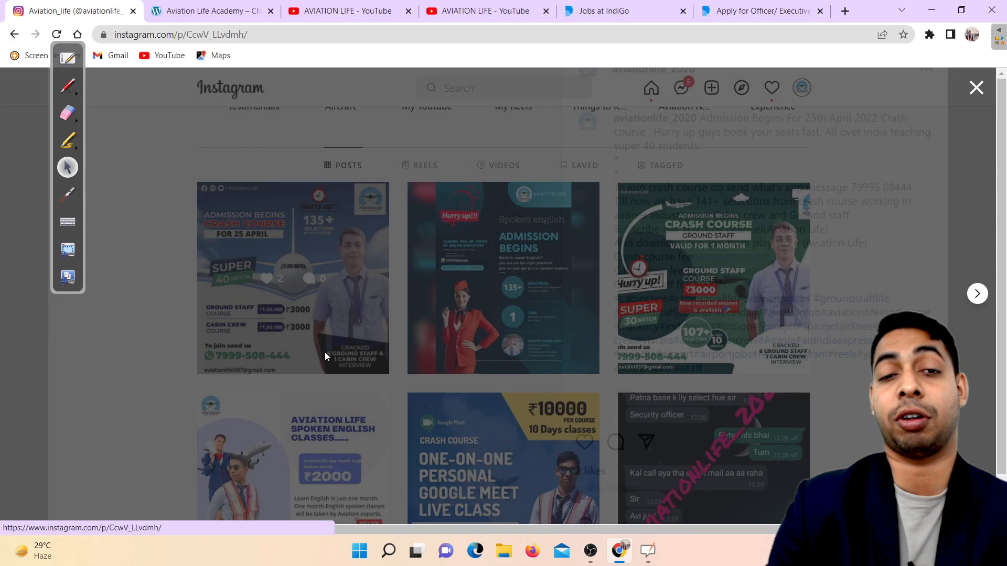
click(292, 278)
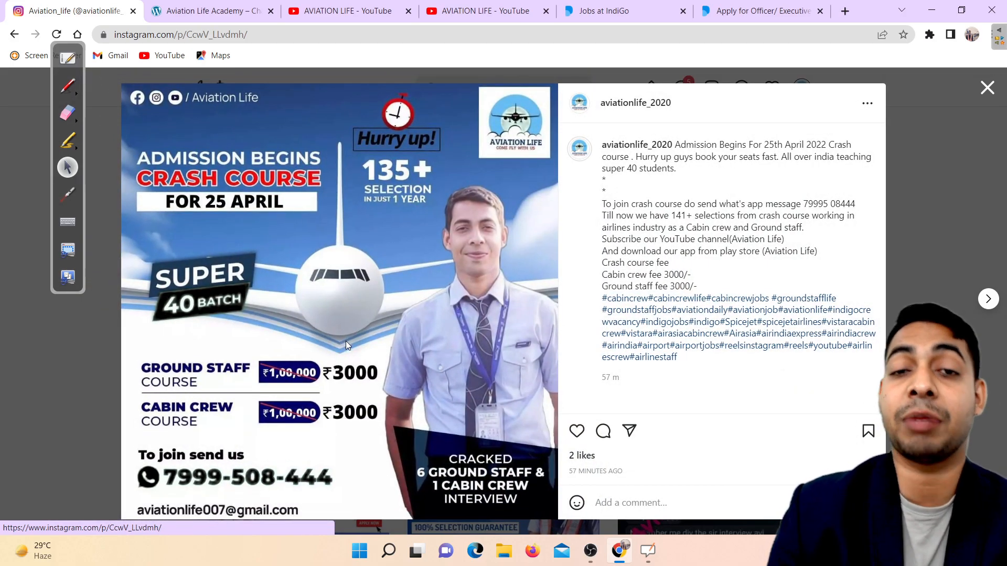
mouse_move(331, 386)
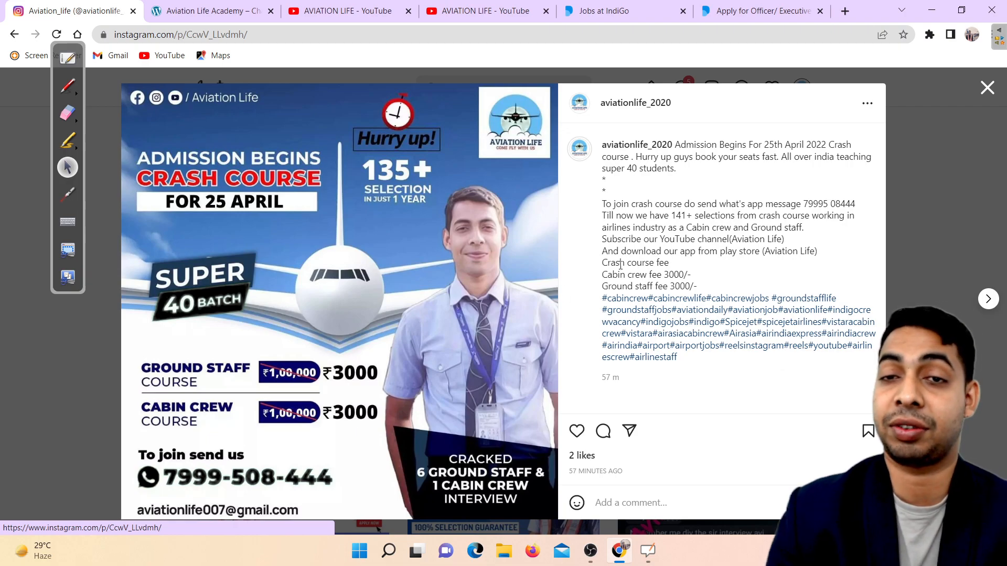
click(987, 88)
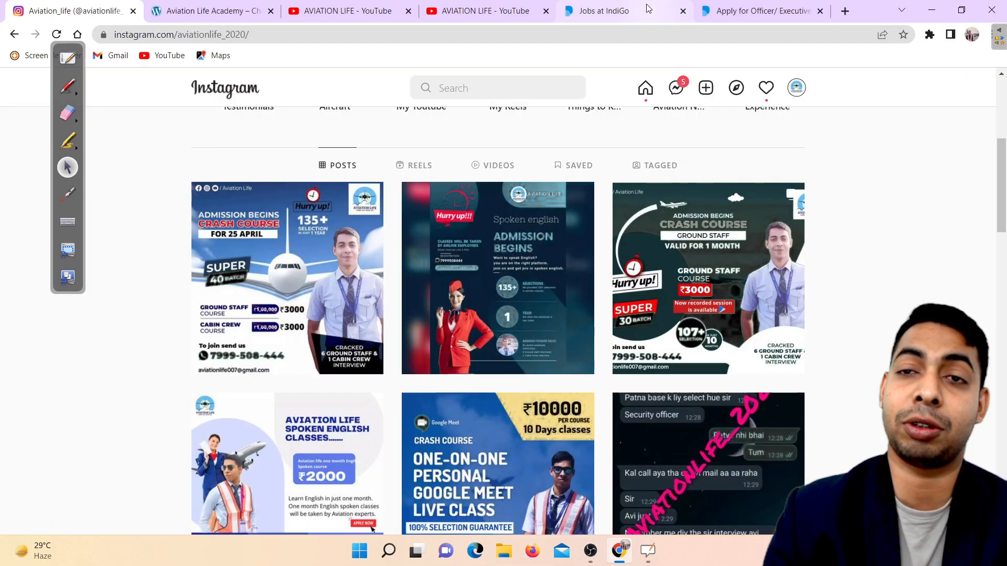
click(597, 11)
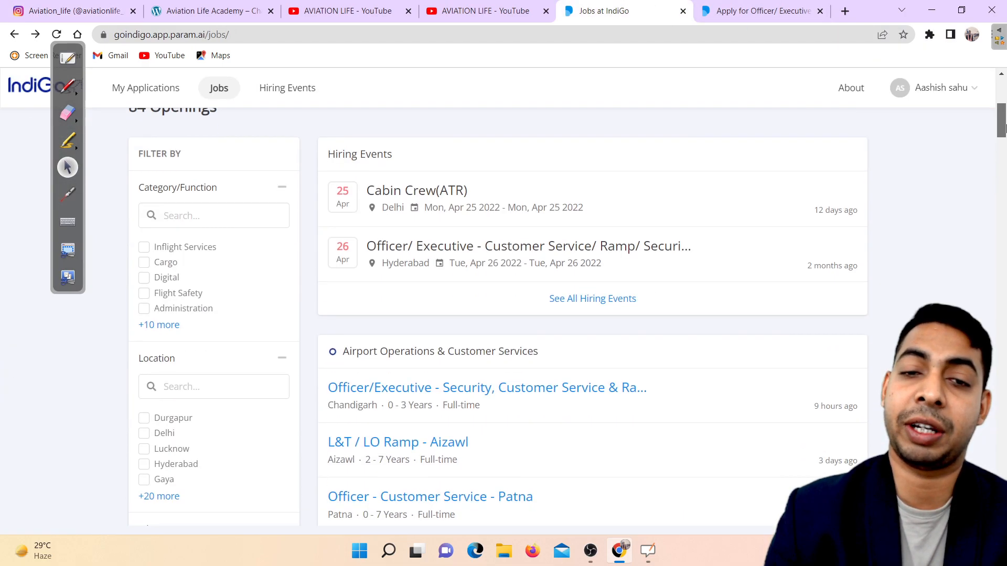
Step: Review eligibility for the Chandigarh Officer/Executive Security, Customer Service & Ramp job, then show Chennai's event
scroll(down, 3)
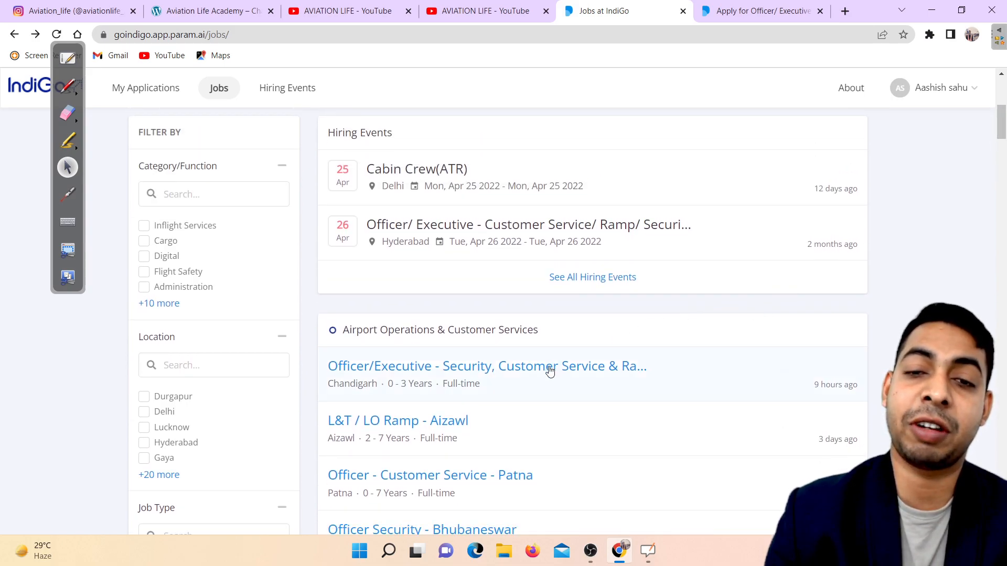
click(486, 366)
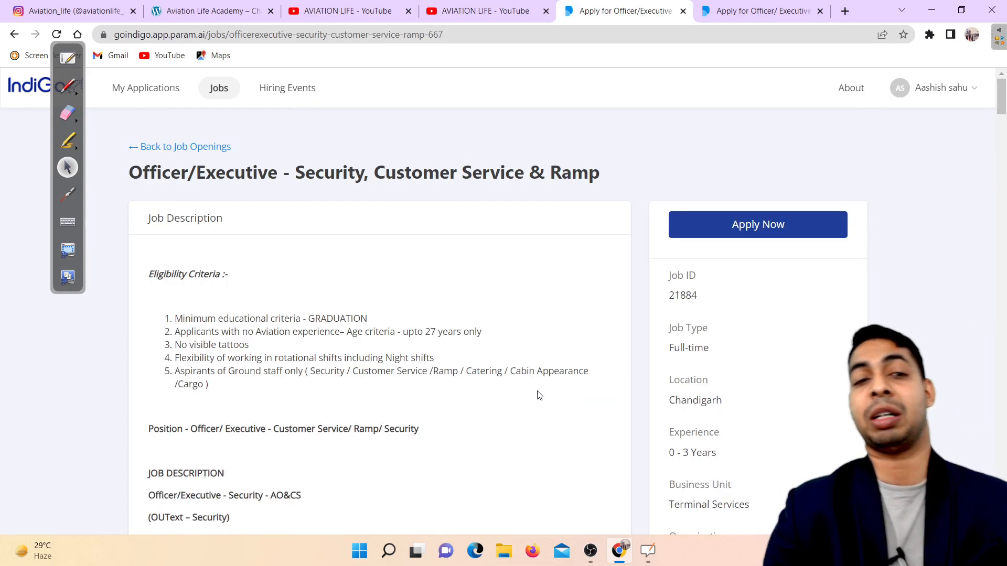
mouse_move(603, 382)
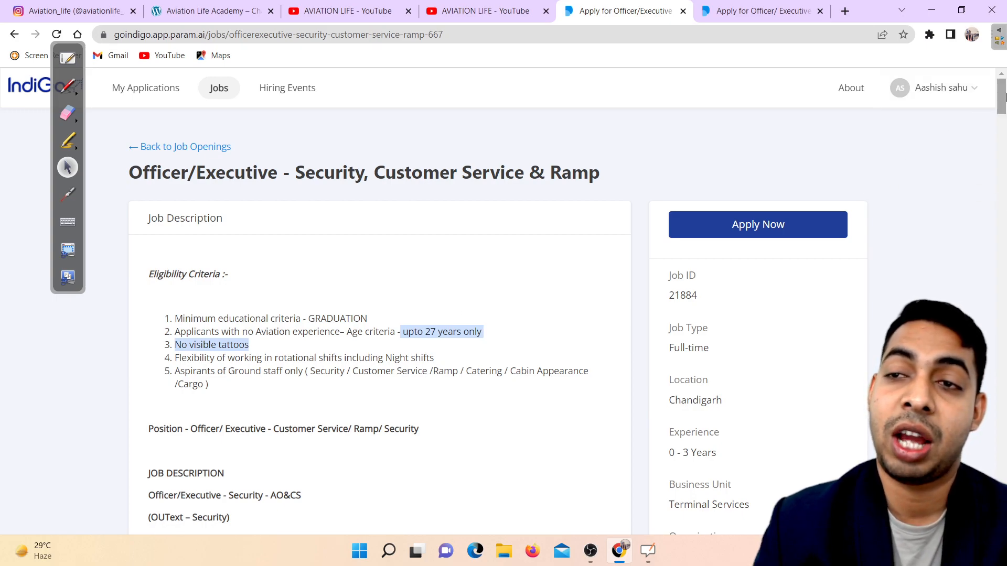
scroll(down, 3)
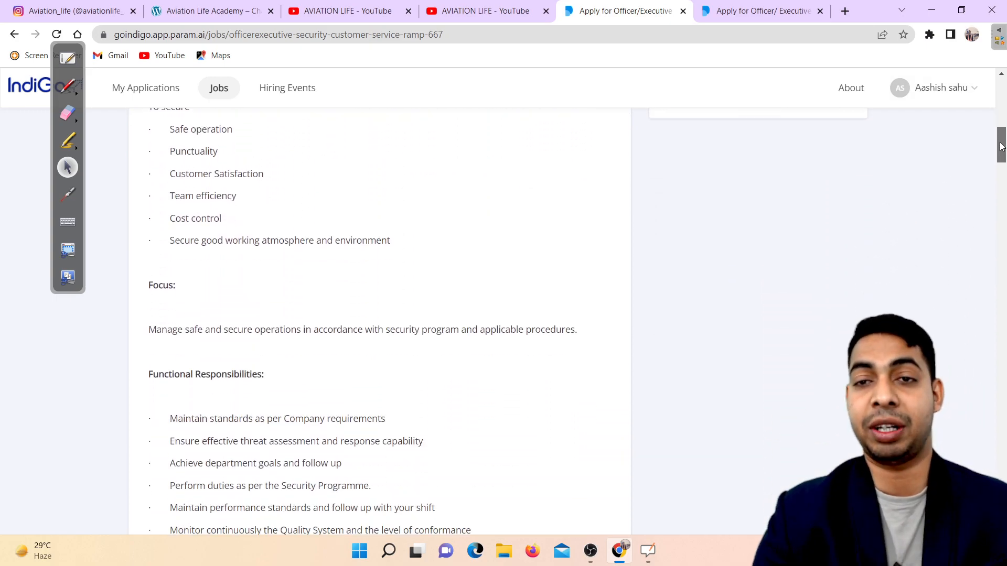
scroll(down, 3)
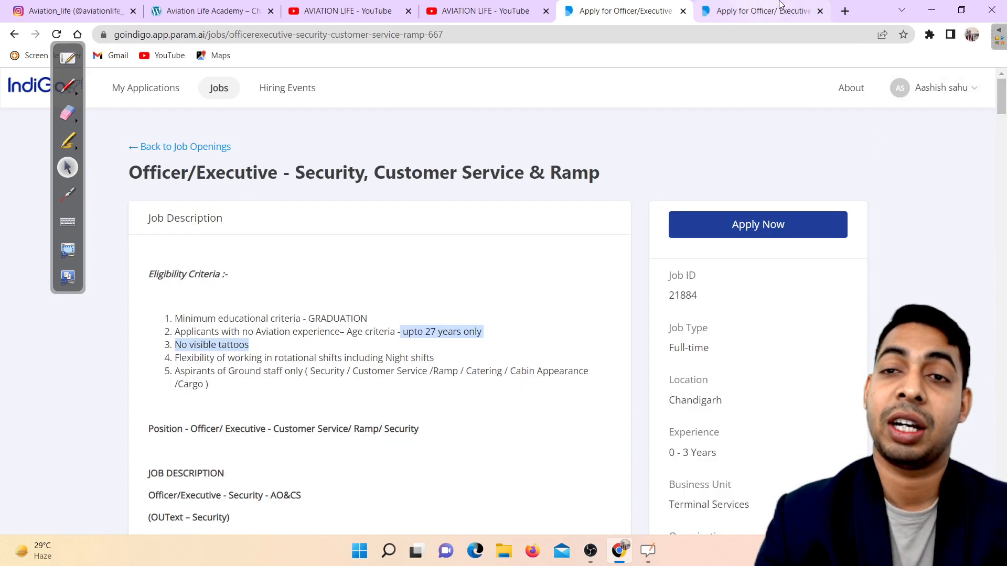
click(758, 11)
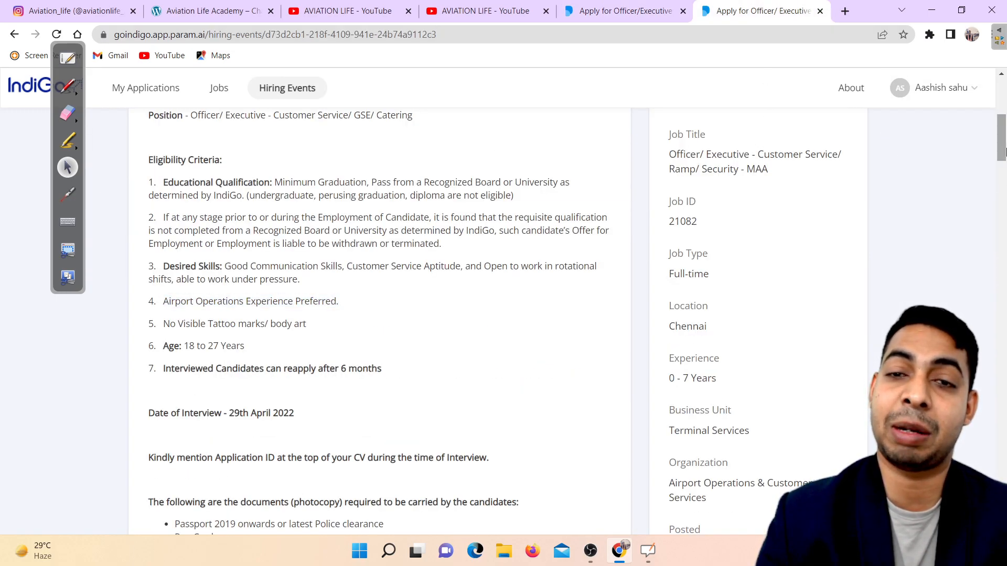
scroll(down, 3)
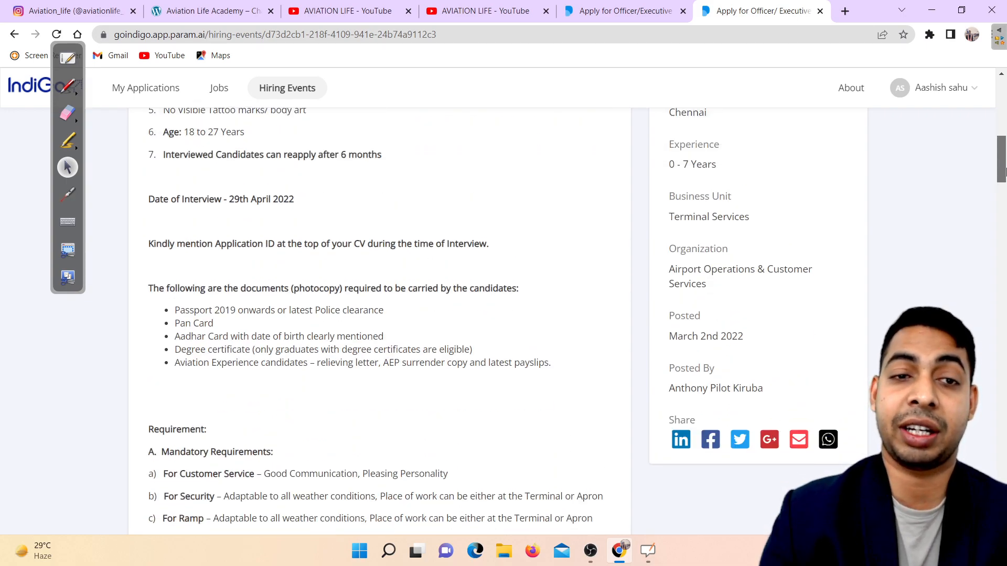
scroll(down, 3)
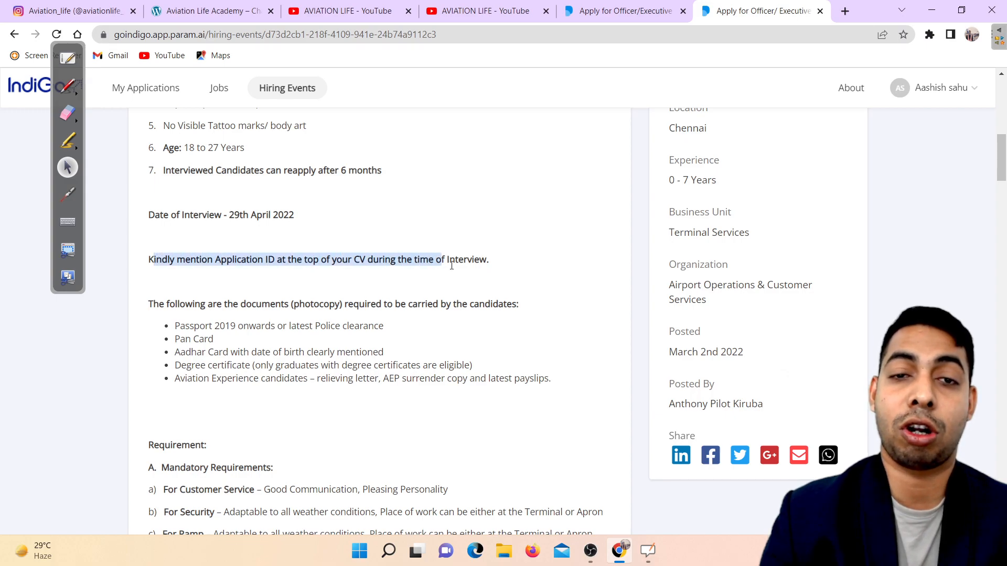
scroll(down, 3)
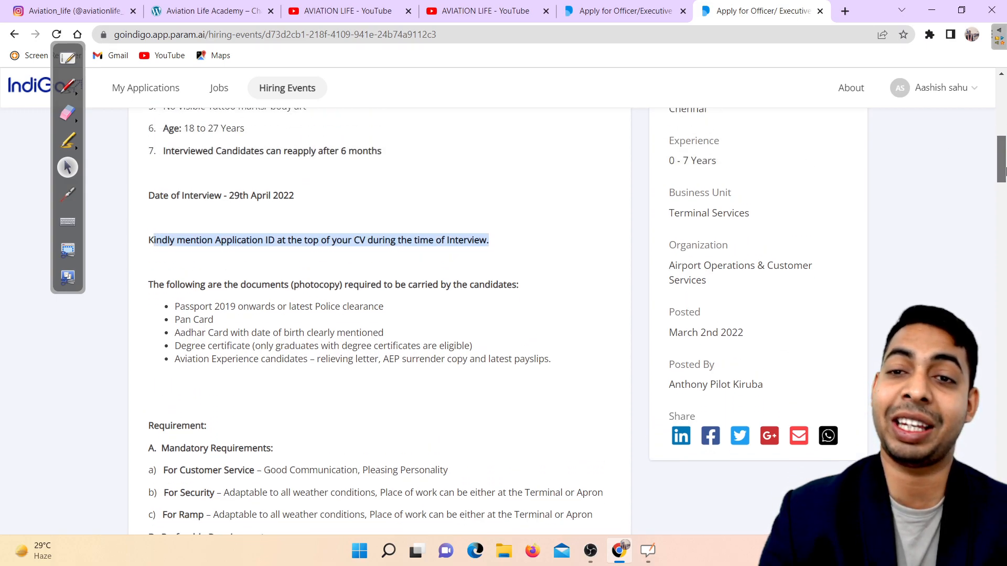
scroll(up, 3)
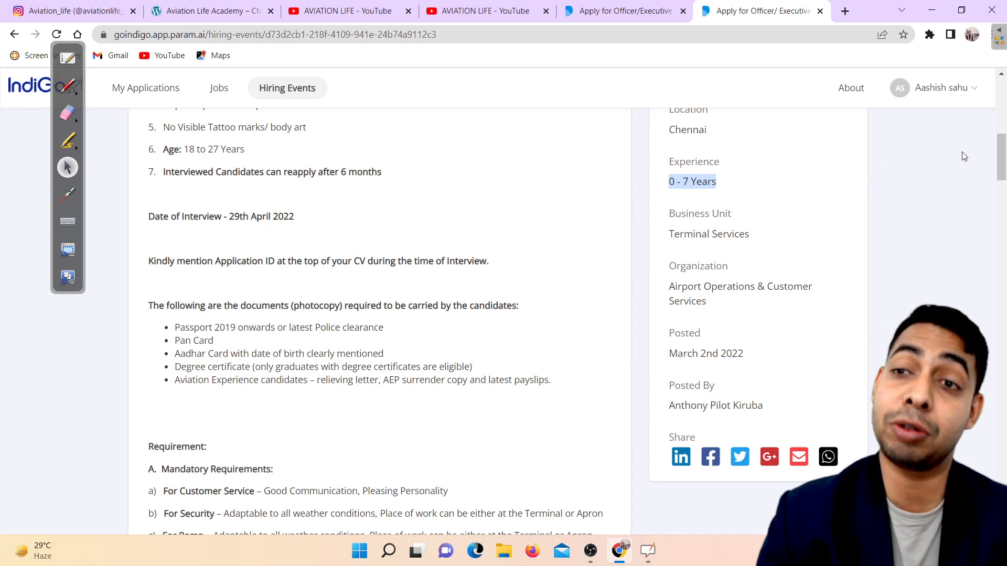
scroll(down, 3)
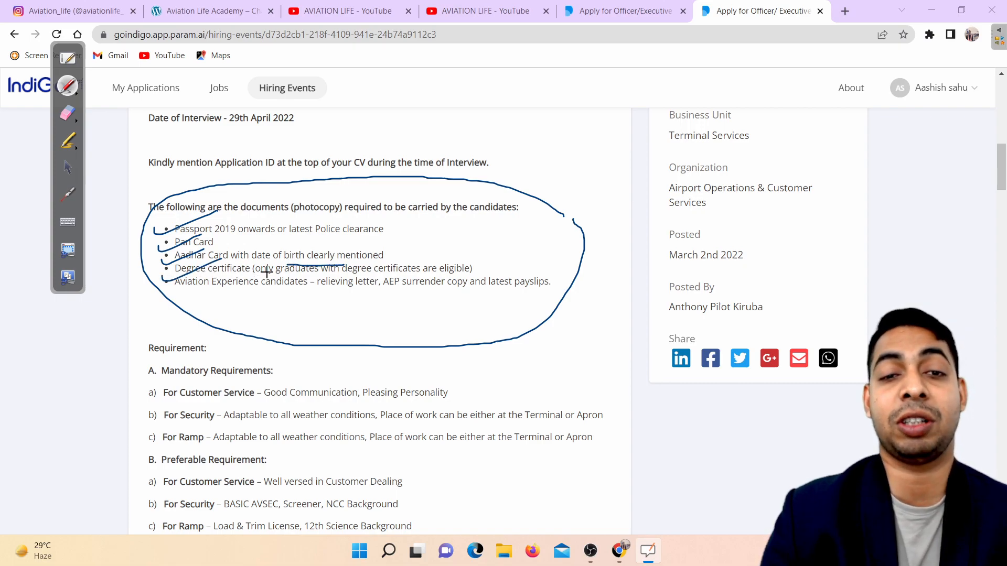
mouse_move(350, 274)
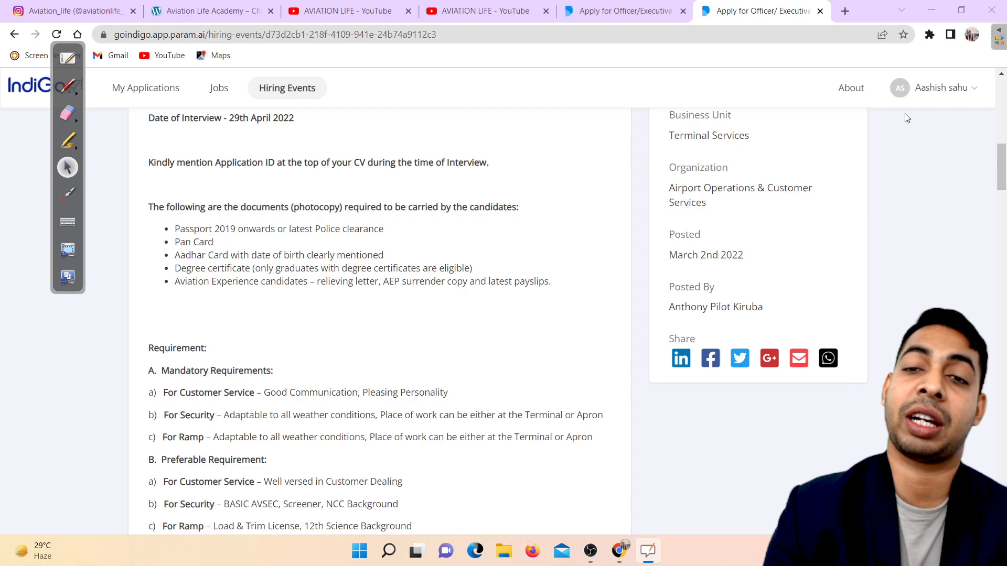
Step: Go back to IndiGo's hiring events list, then return to the AVIATION LIFE YouTube channel
scroll(down, 3)
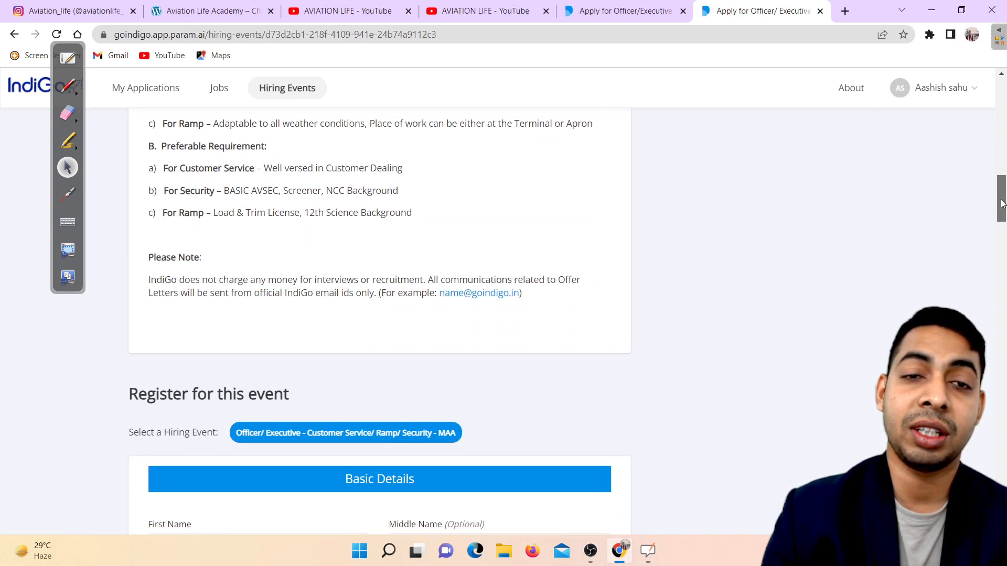
scroll(up, 3)
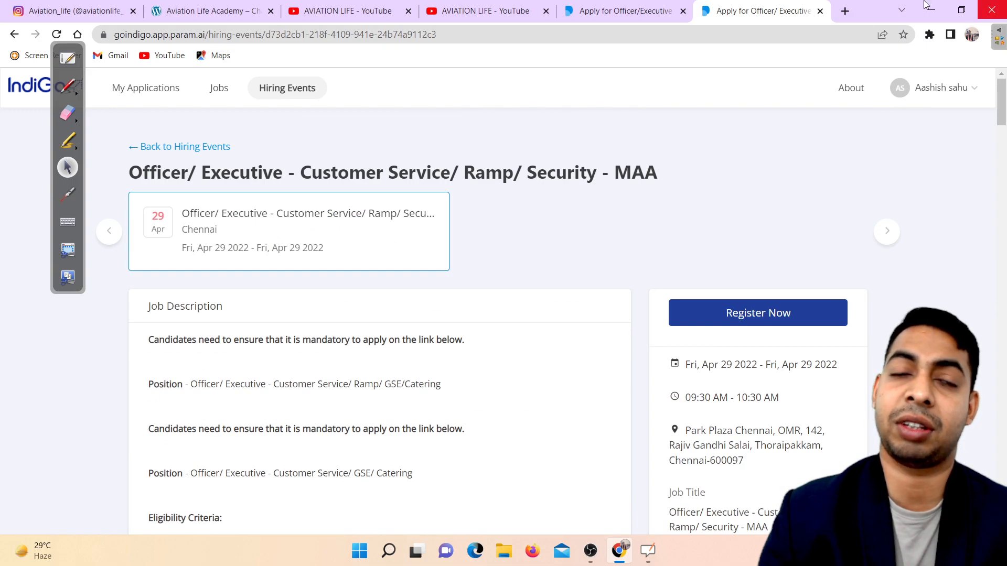
click(15, 34)
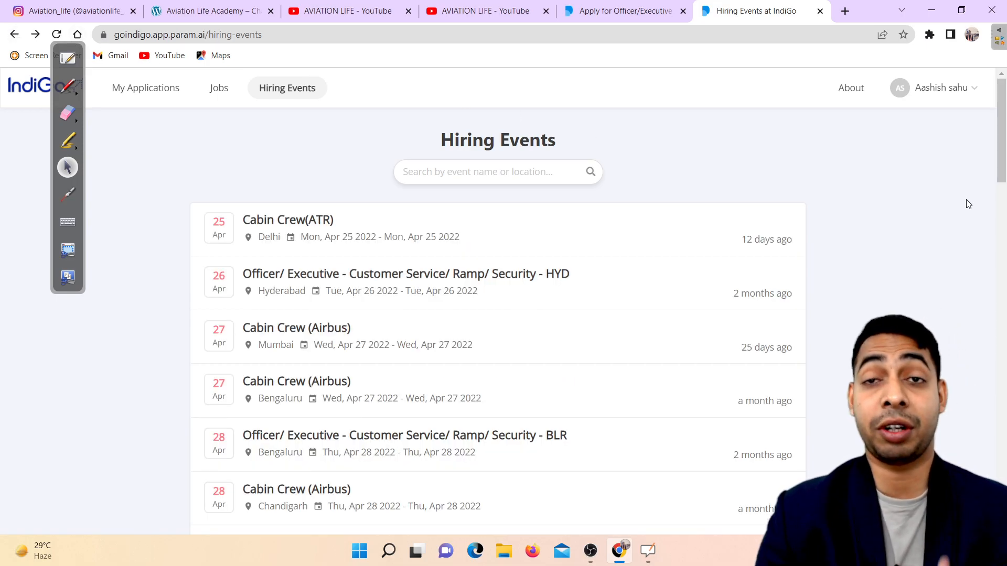
click(487, 11)
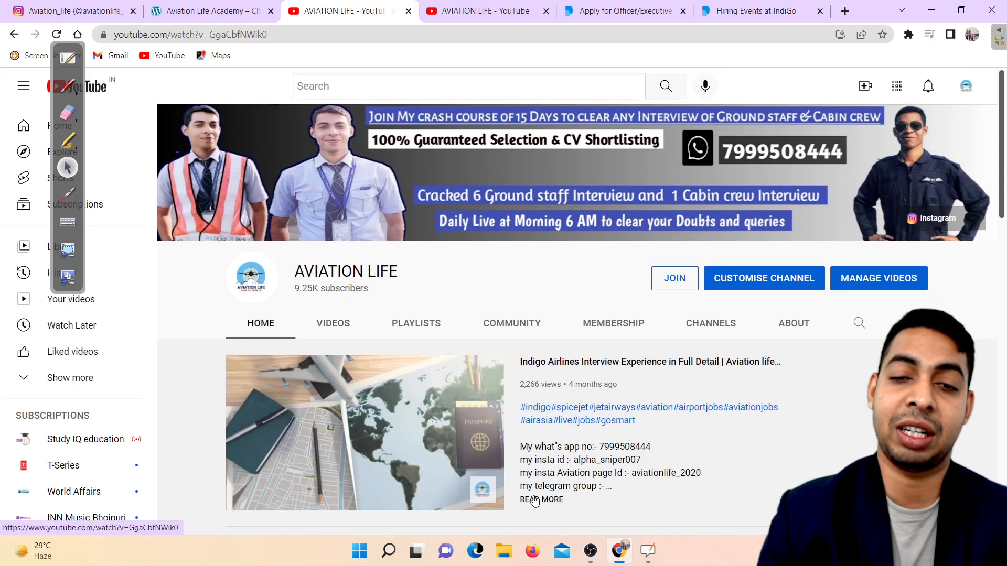
Step: Play 'Indigo Airlines Interview Experience', expand its description, then return to Aviation Life's Instagram
click(365, 432)
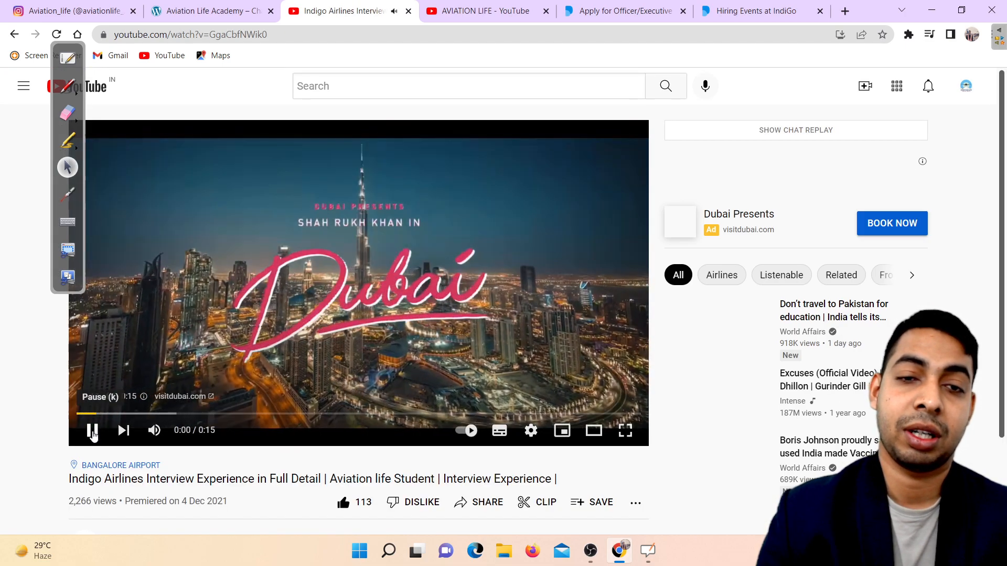
scroll(down, 3)
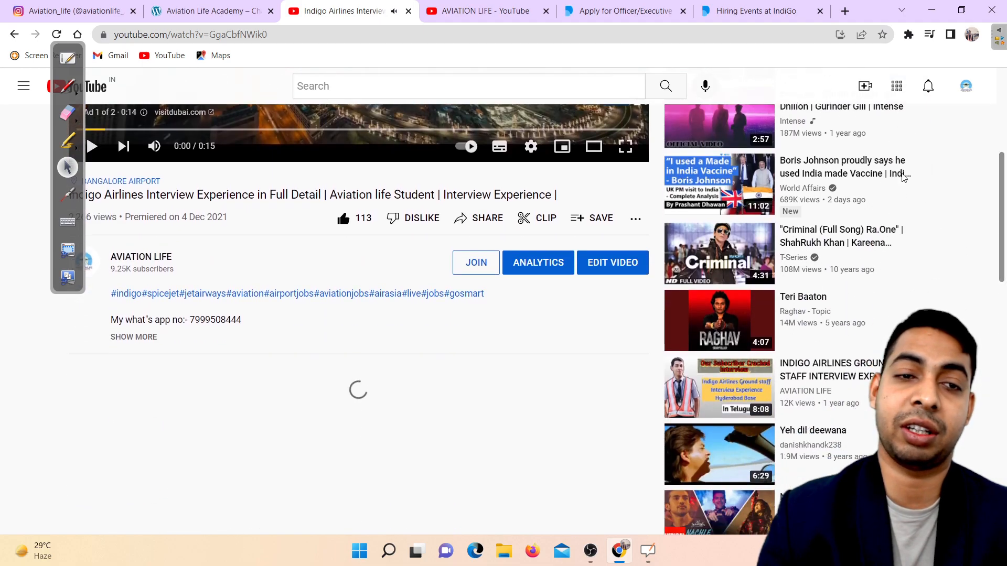
click(134, 337)
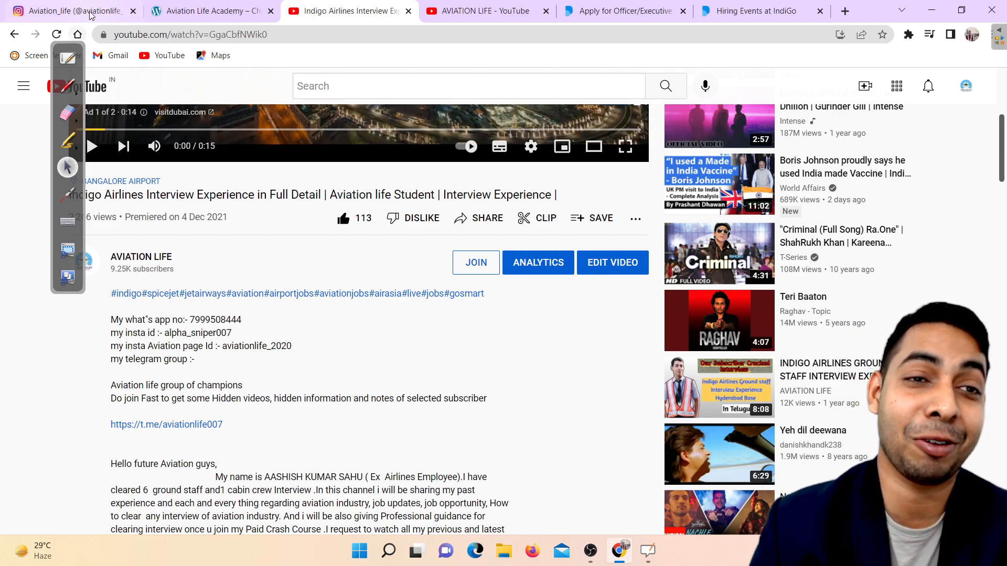
click(73, 11)
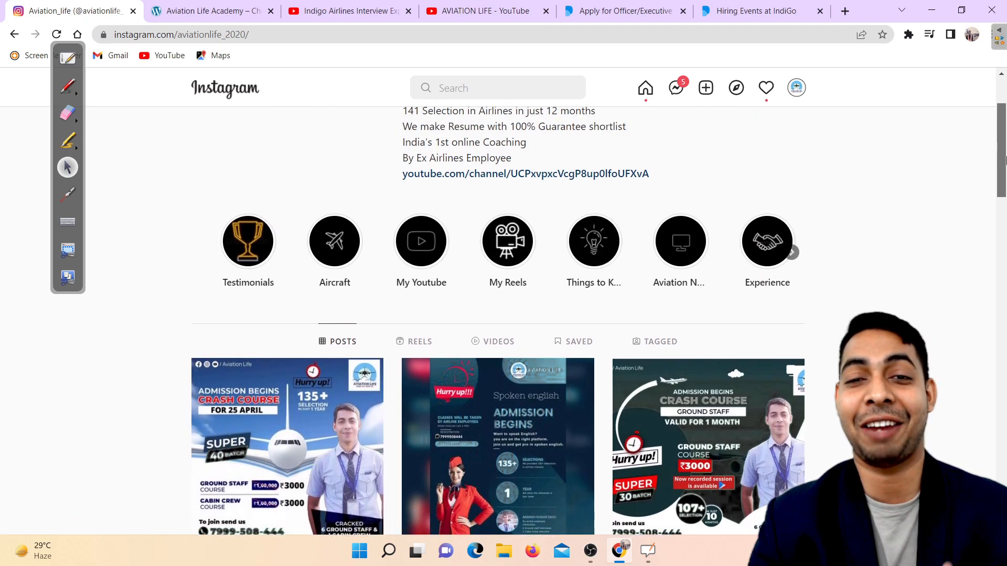
Step: Show the Aviation Life Instagram profile's Reels tab
scroll(up, 3)
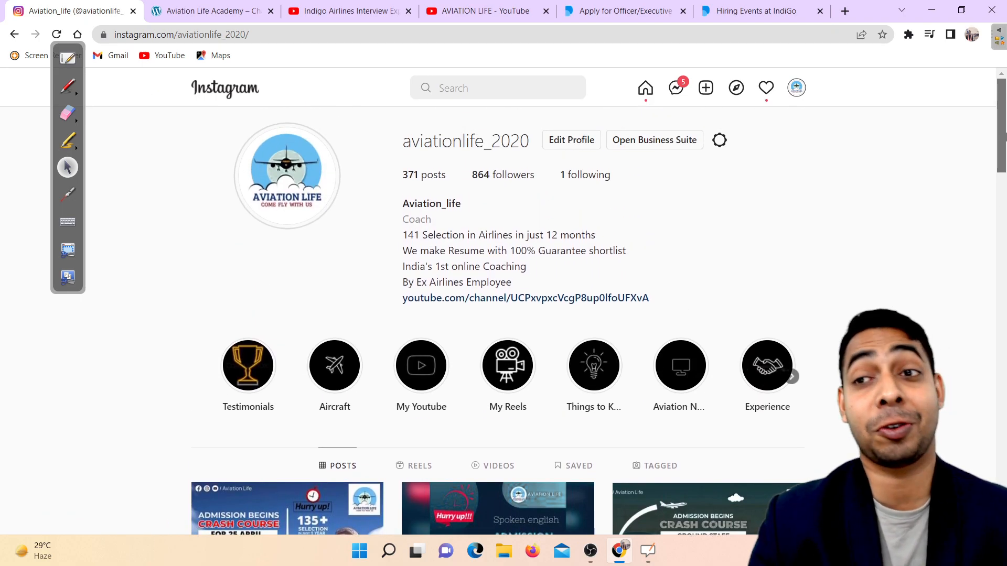
scroll(down, 3)
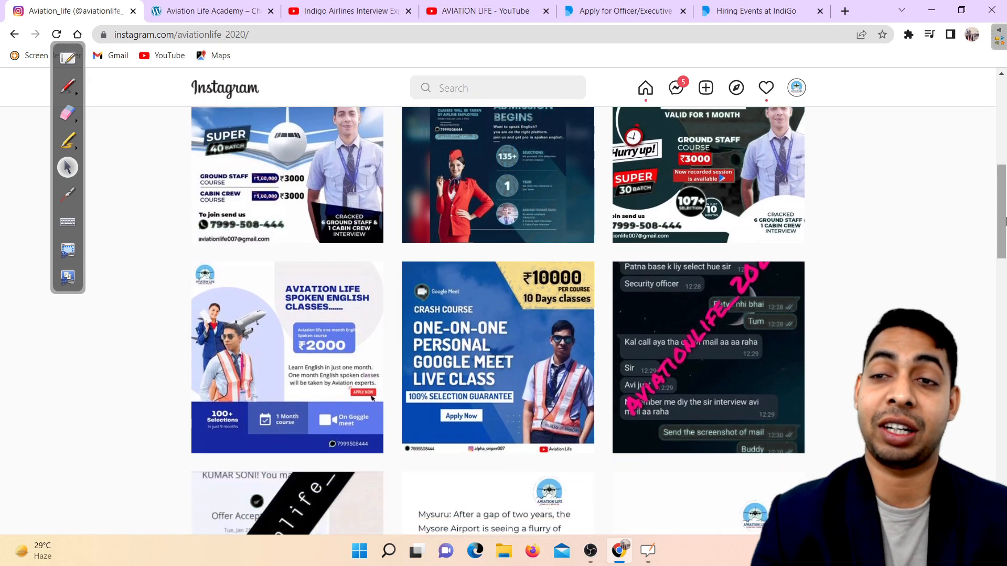
scroll(up, 3)
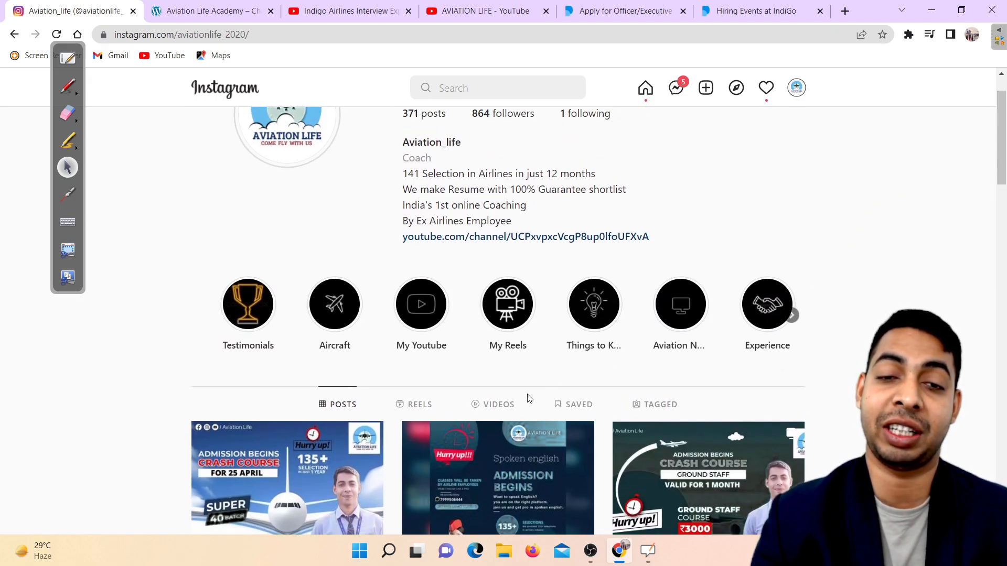
click(420, 404)
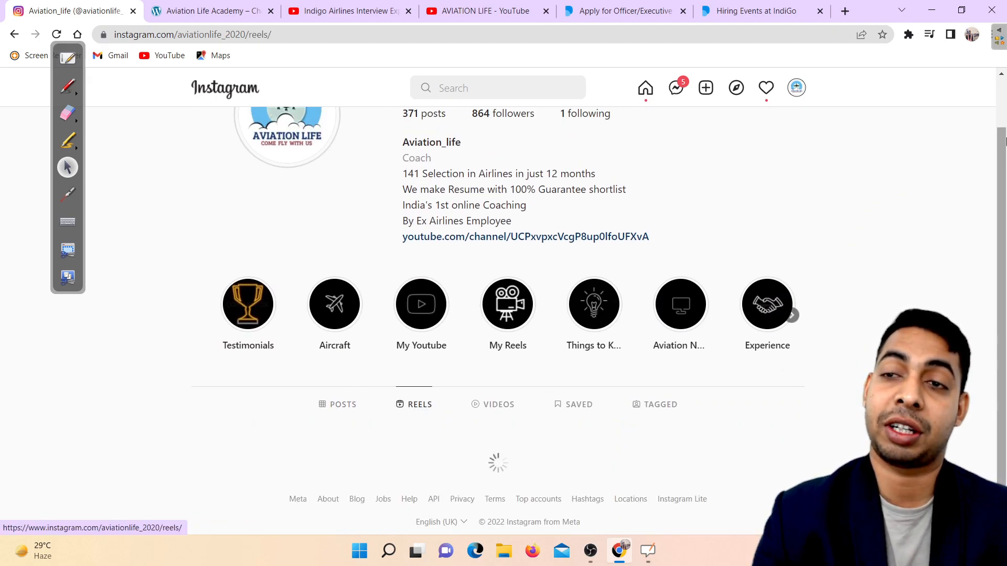
Step: Scroll through the reels, then open the 25 April crash course admission post
scroll(down, 3)
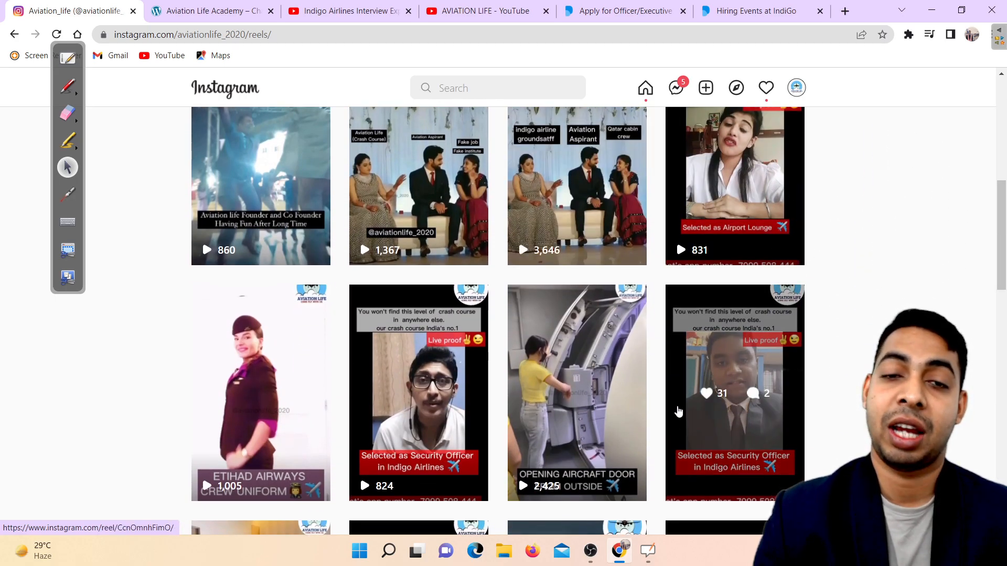
scroll(down, 3)
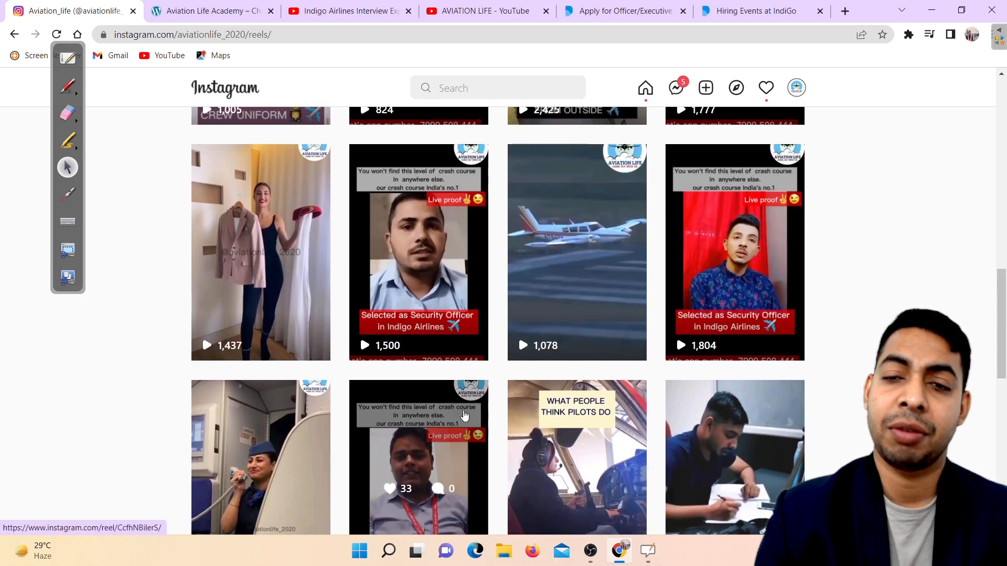
scroll(up, 3)
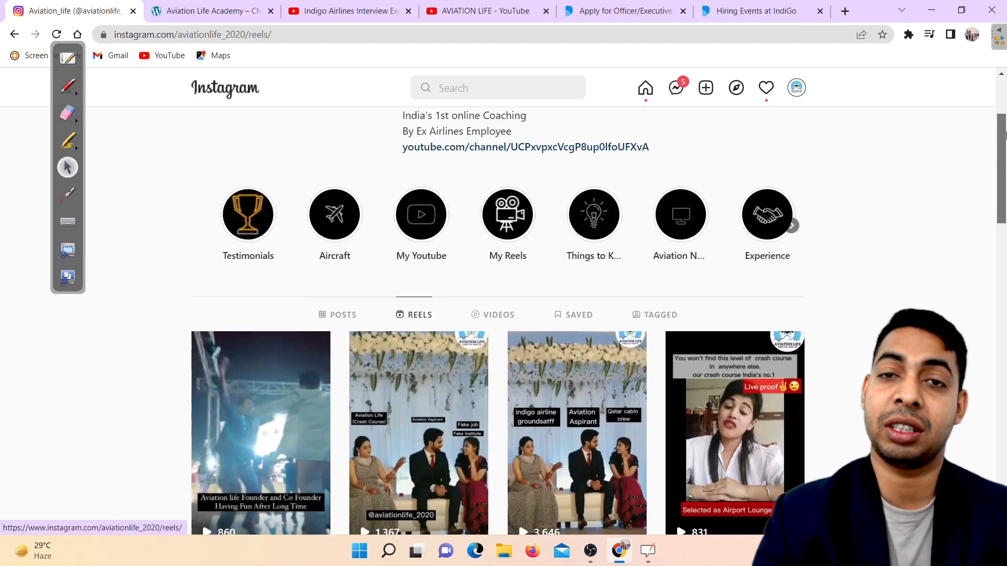
scroll(up, 3)
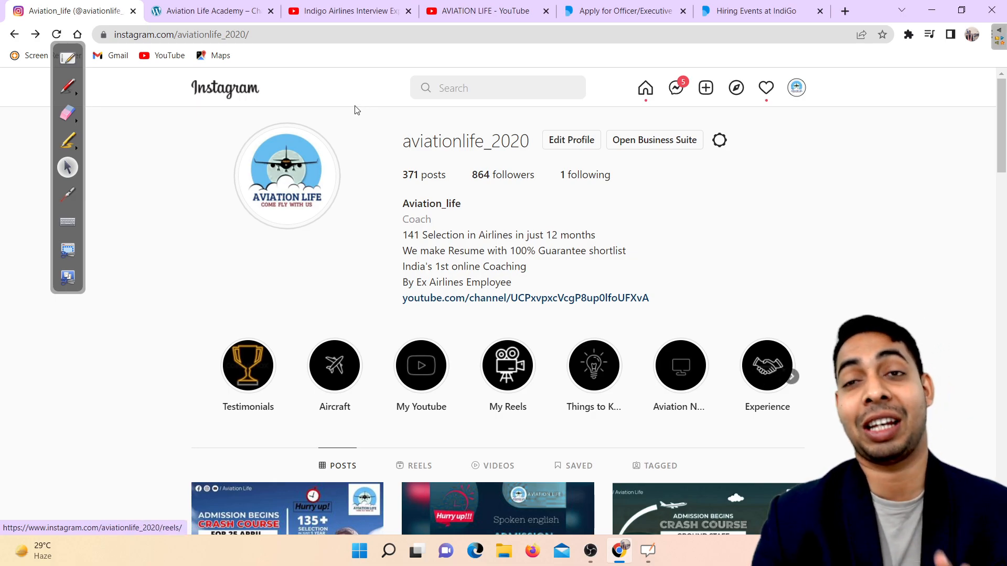
scroll(down, 3)
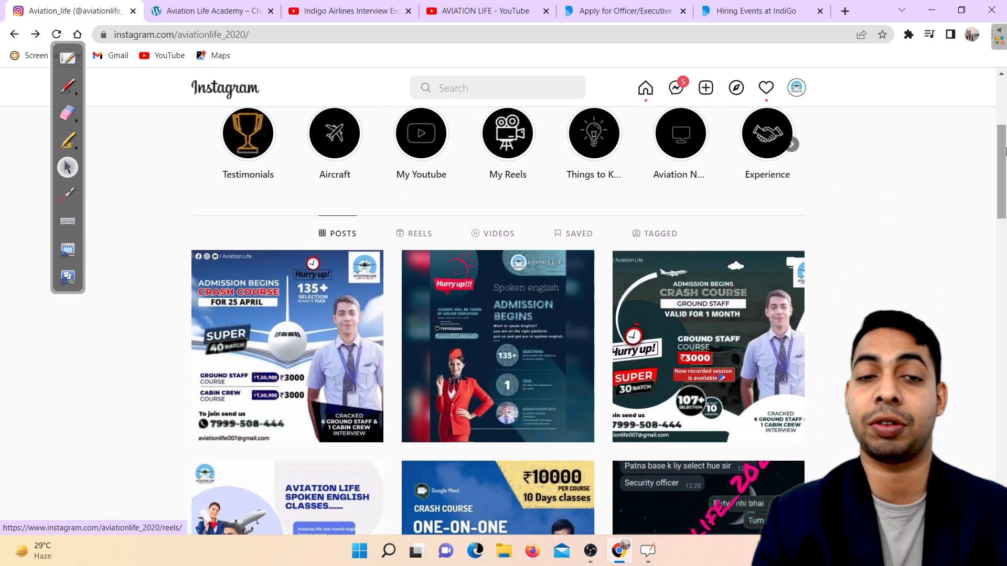
click(286, 346)
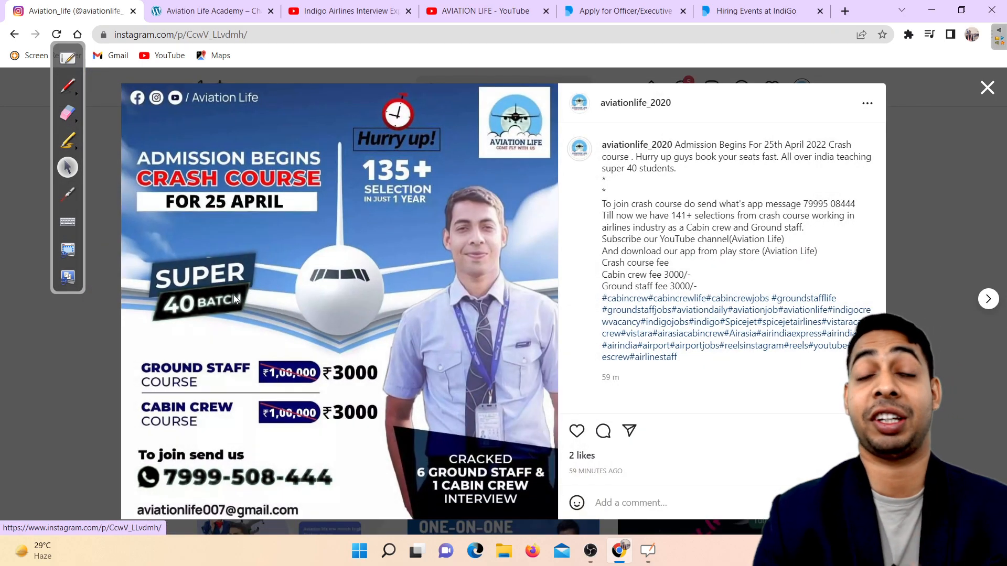